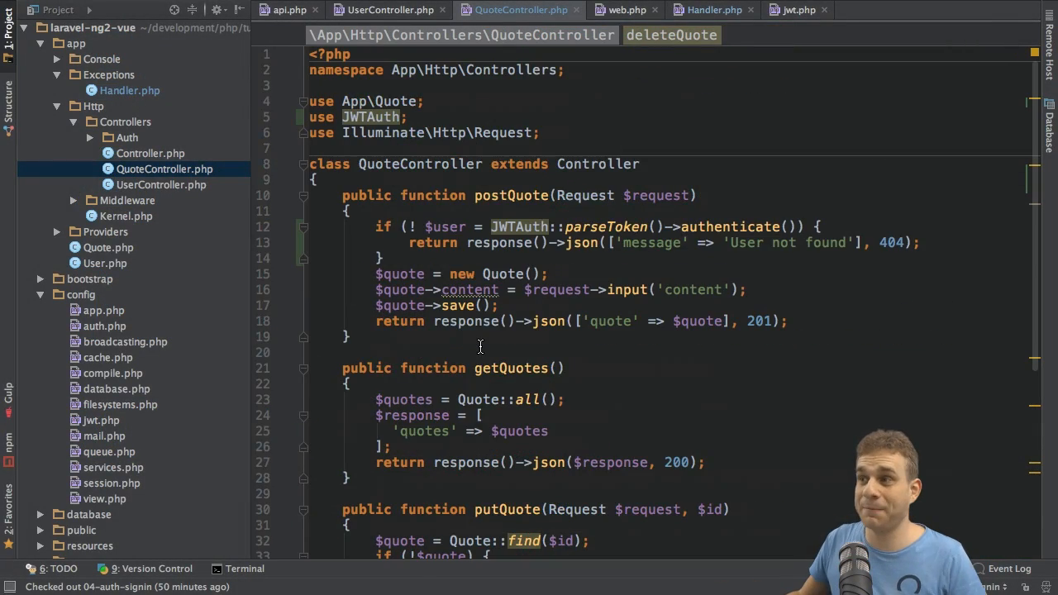
- Select the JWTAuth authenticate check in postQuote and reformat QuoteController.php with Cmd+Alt+L
{"action": "left_click_drag", "start_coordinate": [375, 226], "coordinate": [388, 258]}
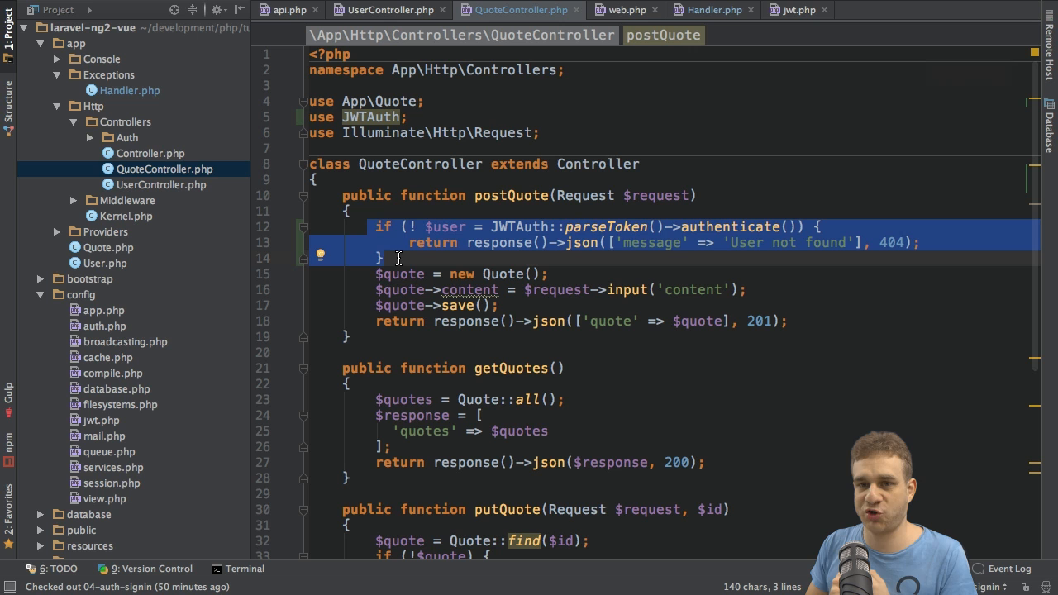
{"action": "mouse_move", "coordinate": [463, 248]}
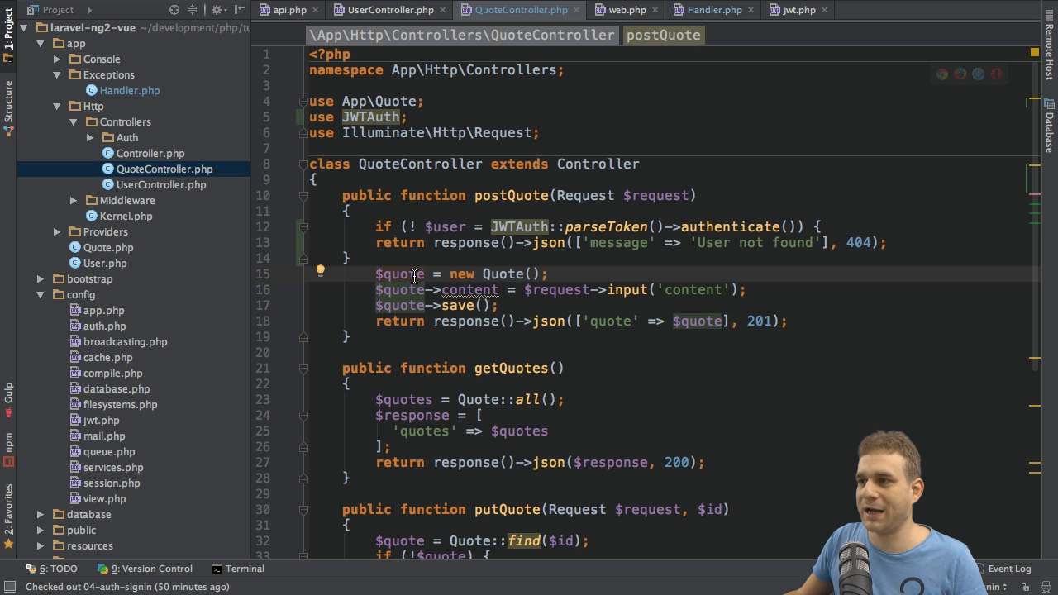
{"action": "key", "text": "cmd+alt+l"}
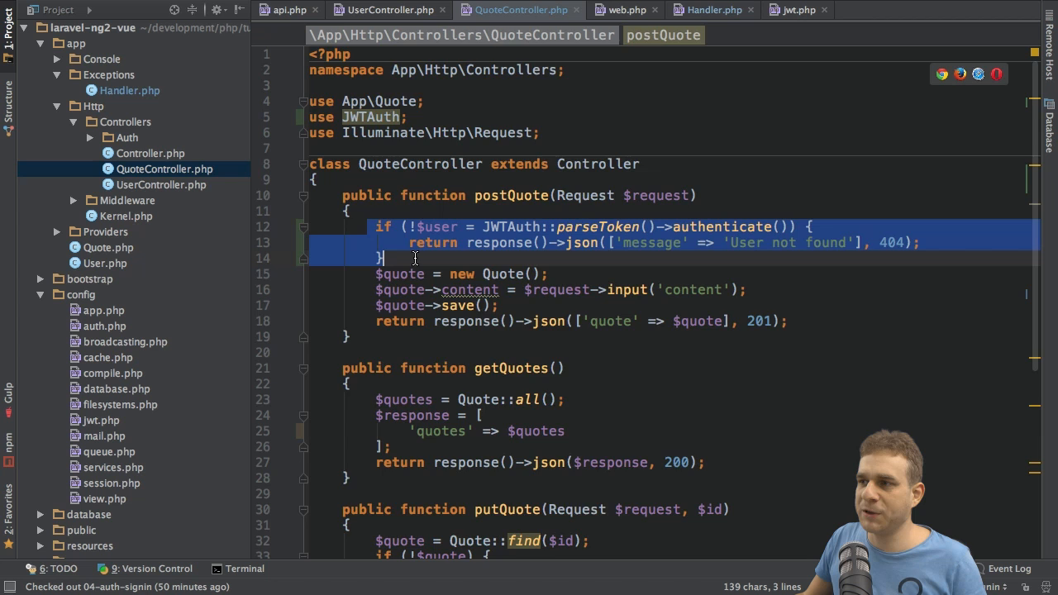
{"action": "scroll", "scroll_direction": "down", "scroll_amount": 3}
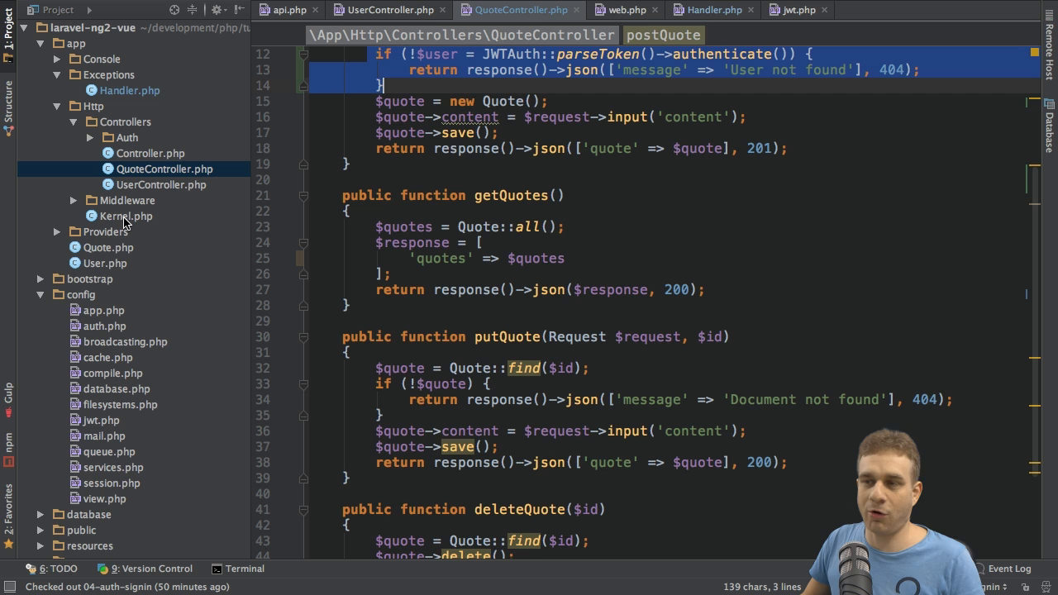
{"action": "mouse_move", "coordinate": [247, 228]}
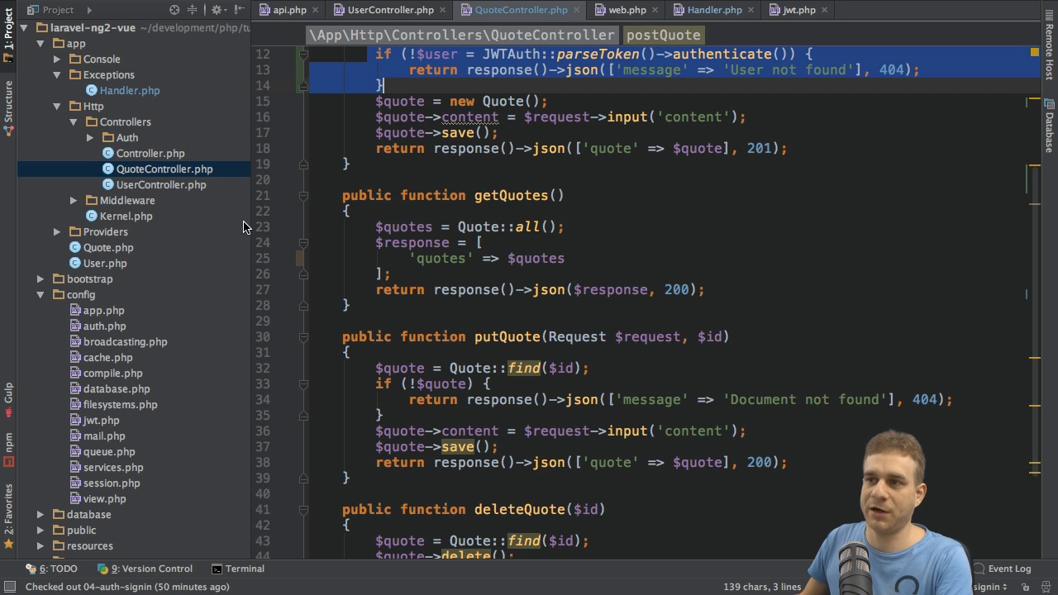
{"action": "left_click", "coordinate": [126, 215]}
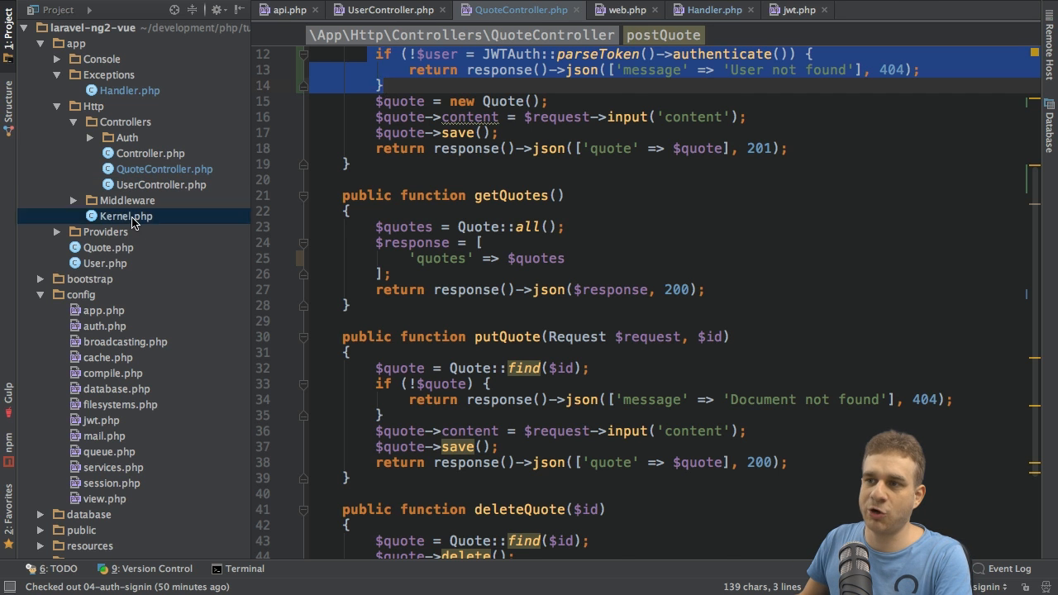
- Open Kernel.php, review the middleware groups, and begin a new $routeMiddleware entry after 'throttle'
{"action": "left_click", "coordinate": [126, 215]}
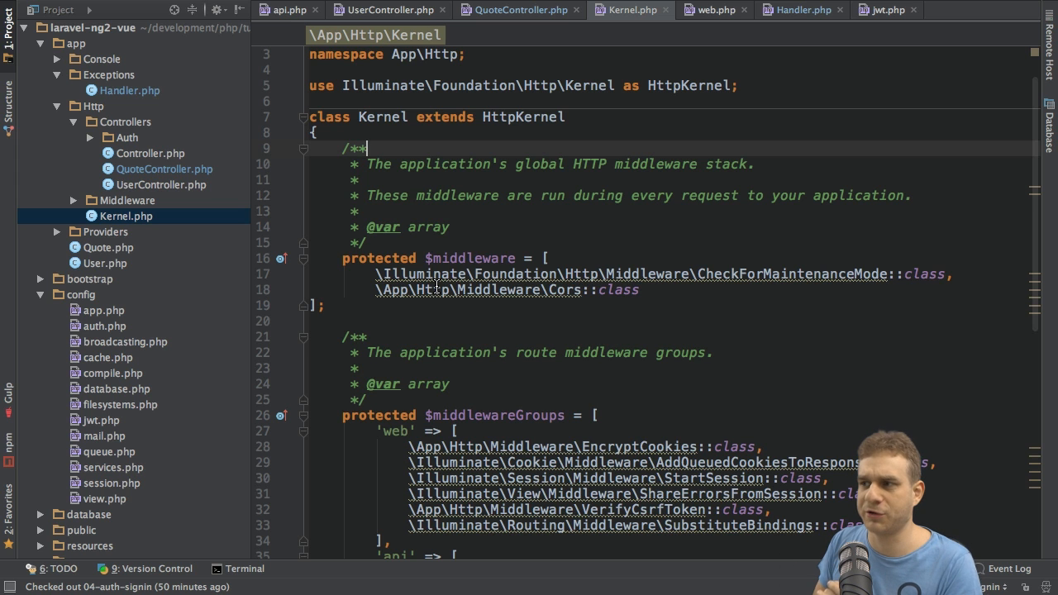
{"action": "scroll", "scroll_direction": "down", "scroll_amount": 3}
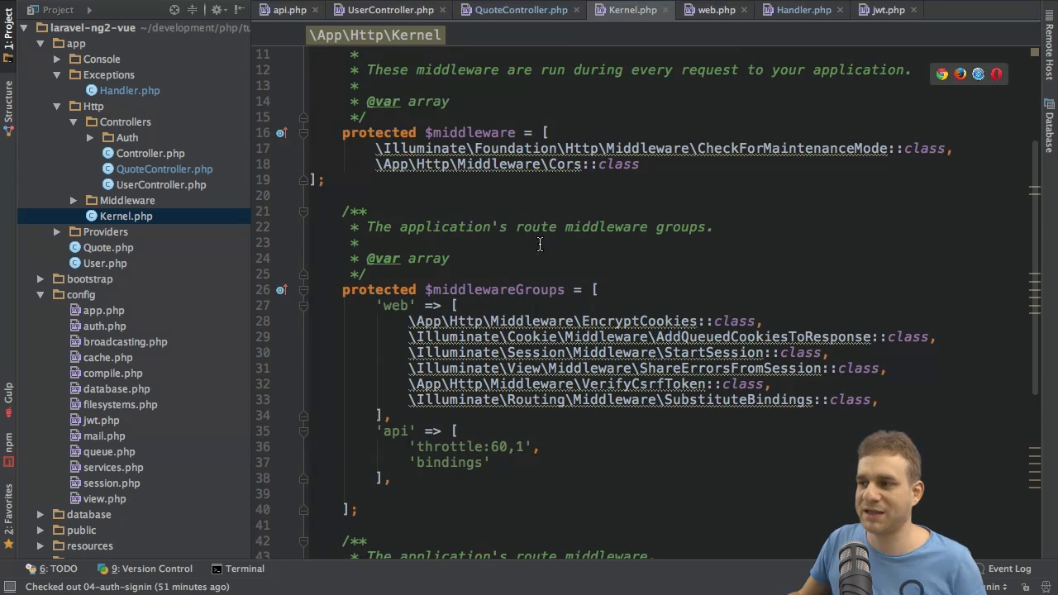
{"action": "scroll", "scroll_direction": "up", "scroll_amount": 3}
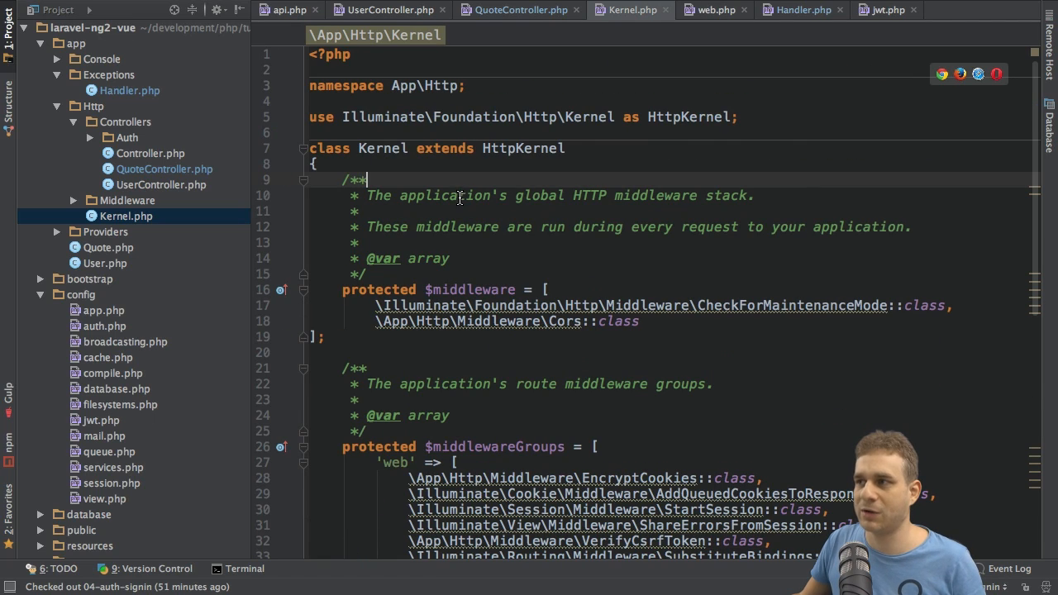
{"action": "left_click_drag", "start_coordinate": [342, 290], "coordinate": [324, 337]}
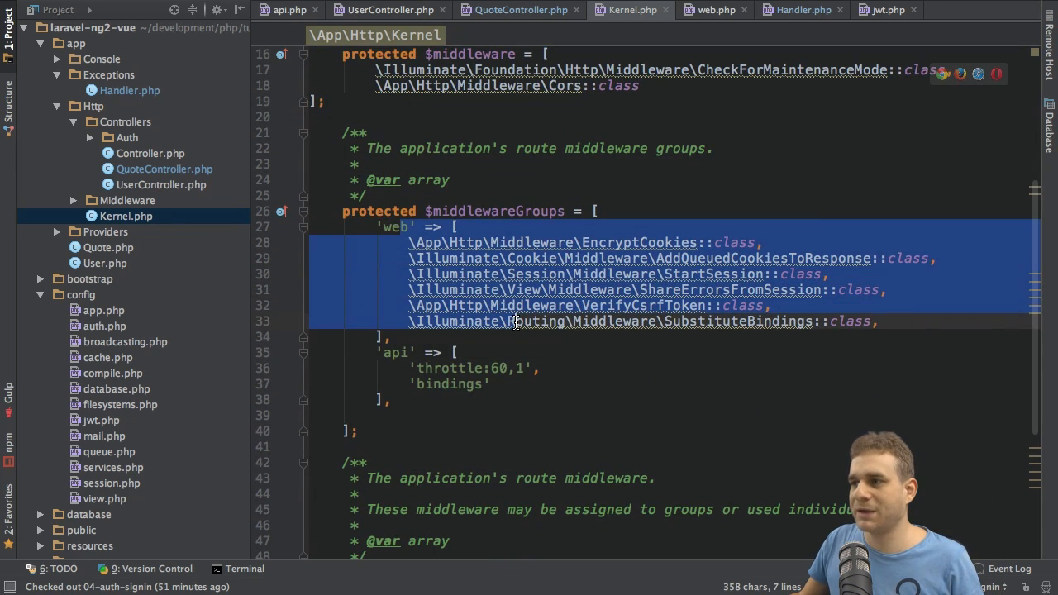
{"action": "scroll", "scroll_direction": "down", "scroll_amount": 3}
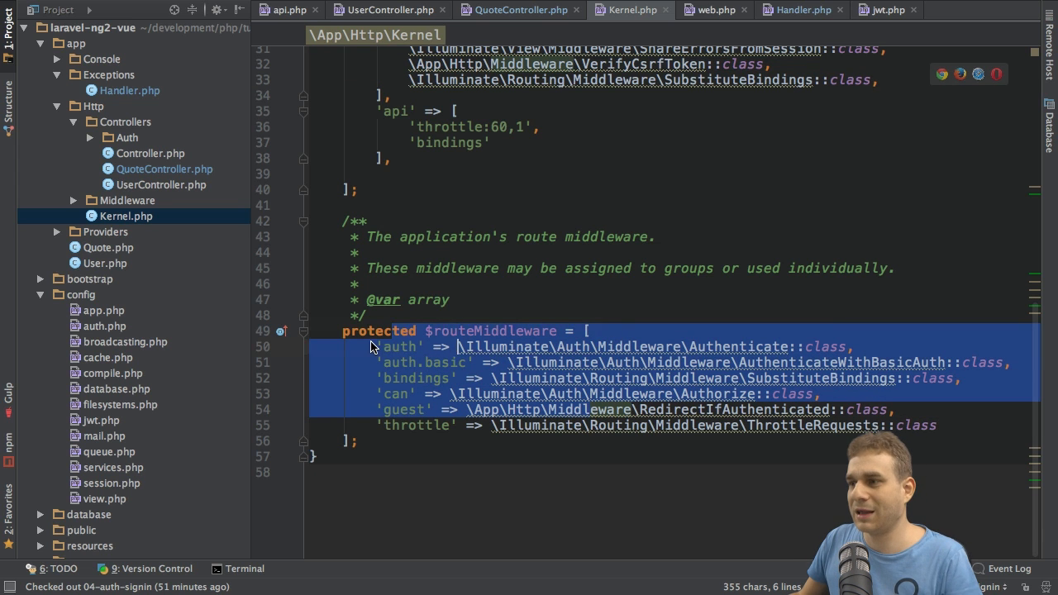
{"action": "left_click", "coordinate": [859, 346]}
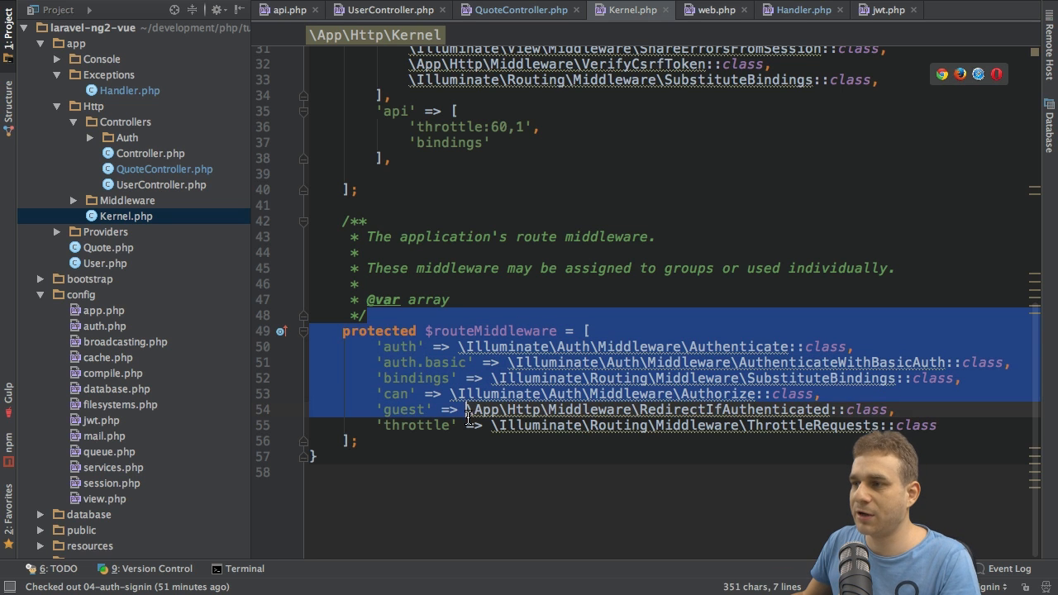
{"action": "left_click", "coordinate": [586, 331]}
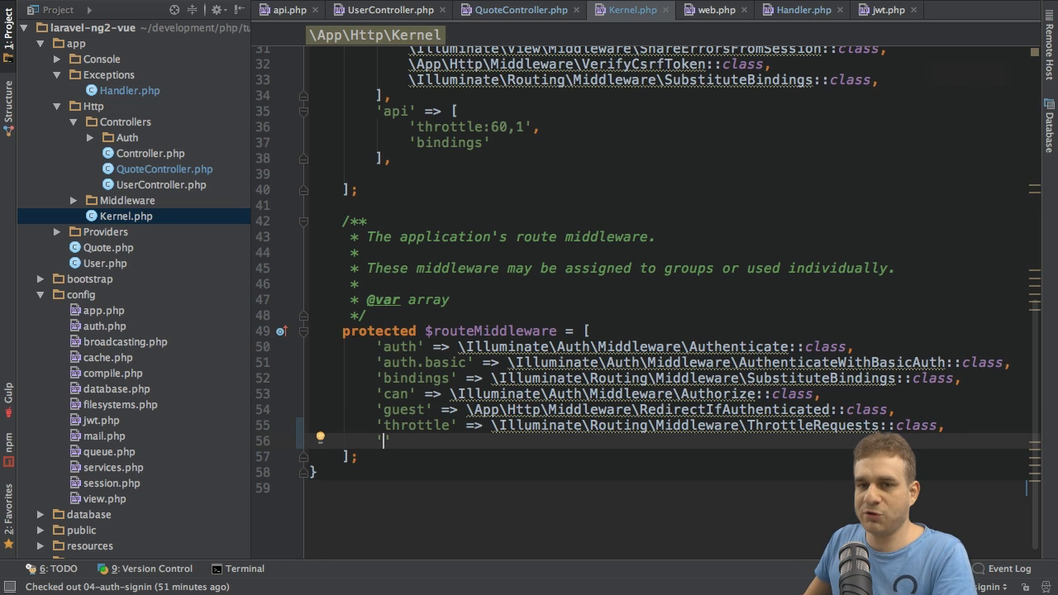
{"action": "mouse_move", "coordinate": [767, 203]}
{"action": "type", "text": "jwt.auth"}
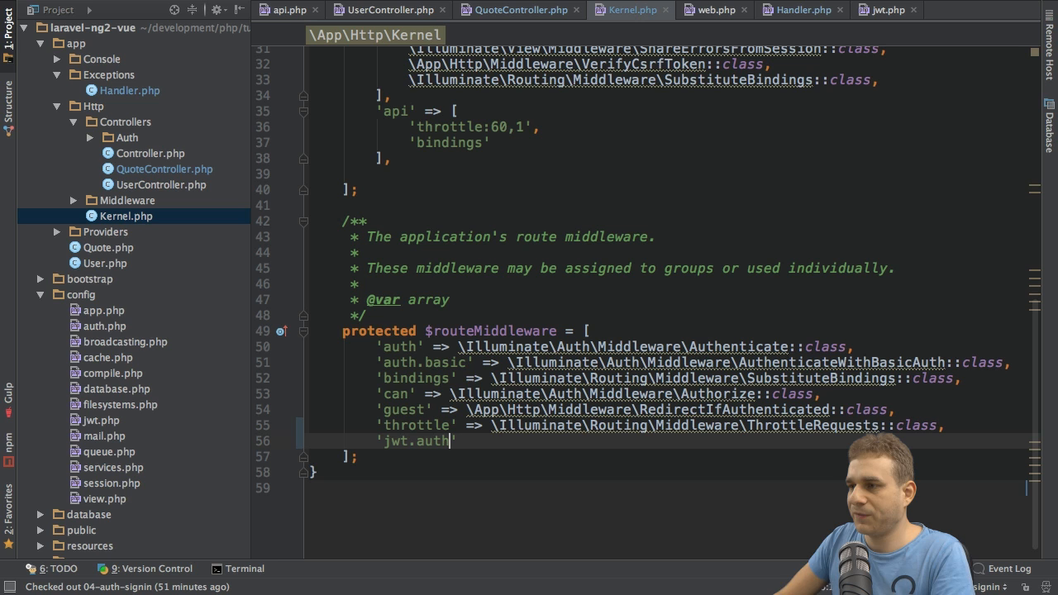
- Register 'auth.jwt' => \Tymon\JWTAuth\Middleware\GetUserFromToken::class in $routeMiddleware
{"action": "double_click", "coordinate": [396, 346]}
{"action": "type", "text": ".jwt"}
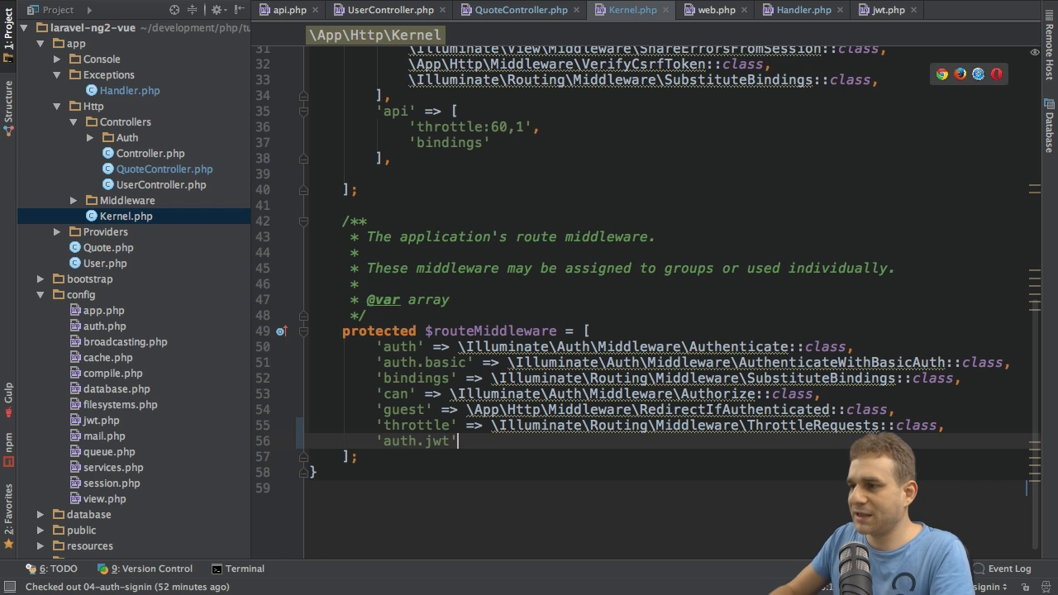
{"action": "type", "text": "=>"}
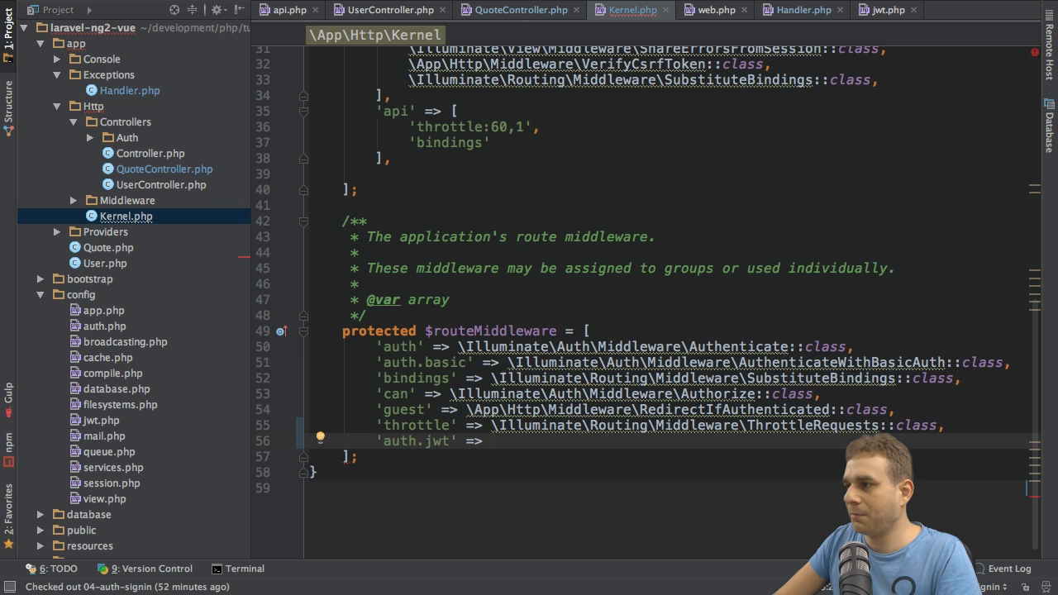
{"action": "type", "text": "\\Tymo"}
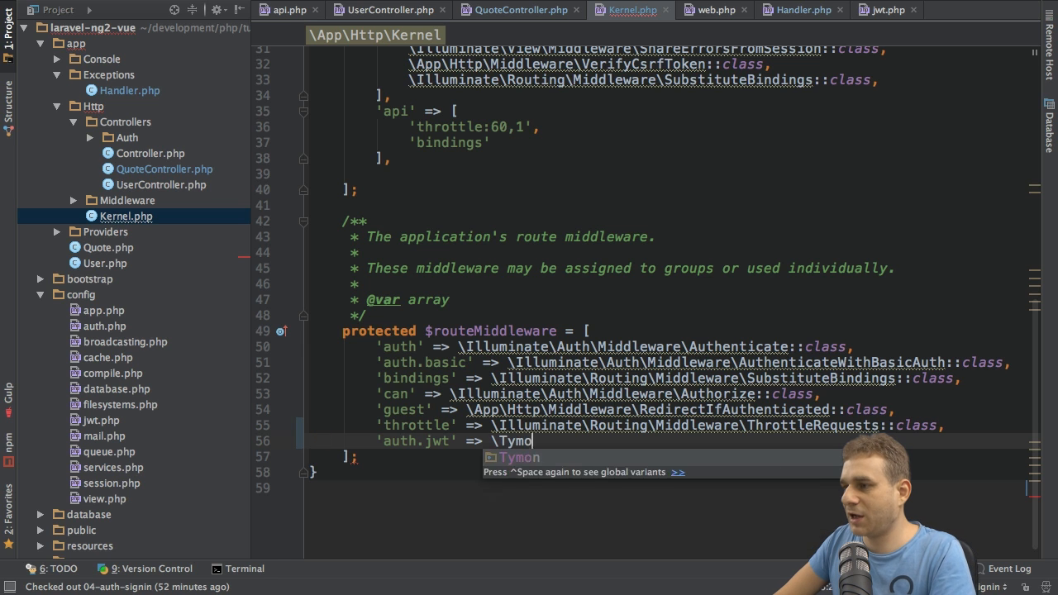
{"action": "type", "text": "\\Jw"}
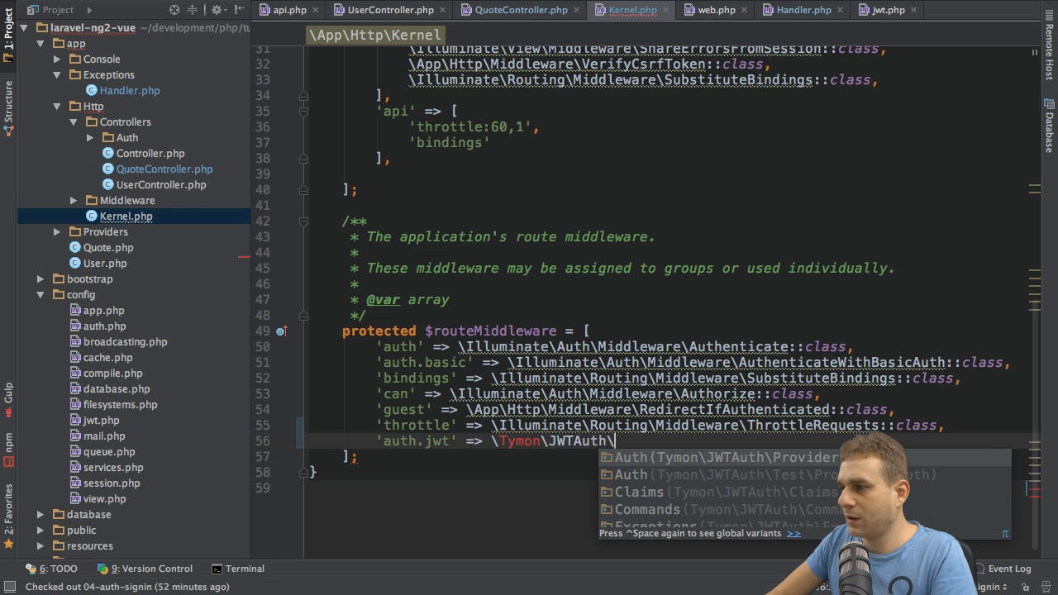
{"action": "type", "text": "Middleware\\"}
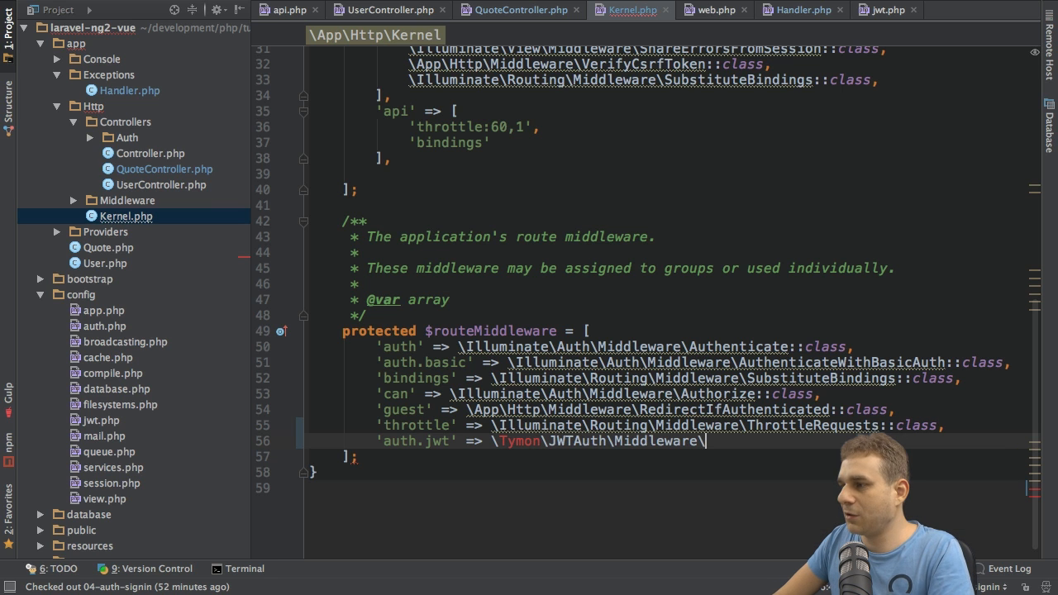
{"action": "type", "text": "\\"}
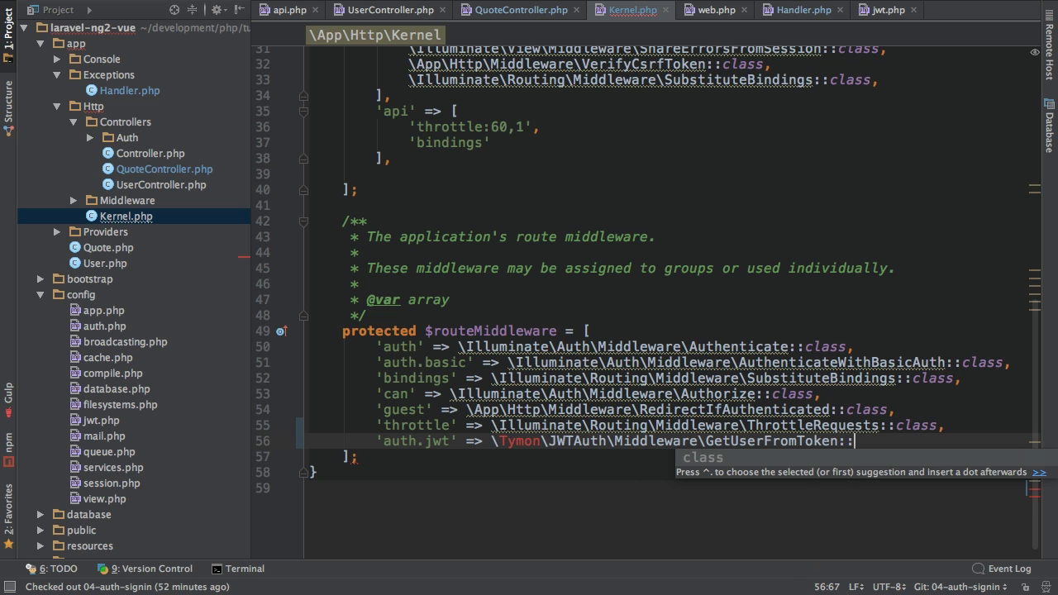
{"action": "type", "text": "class"}
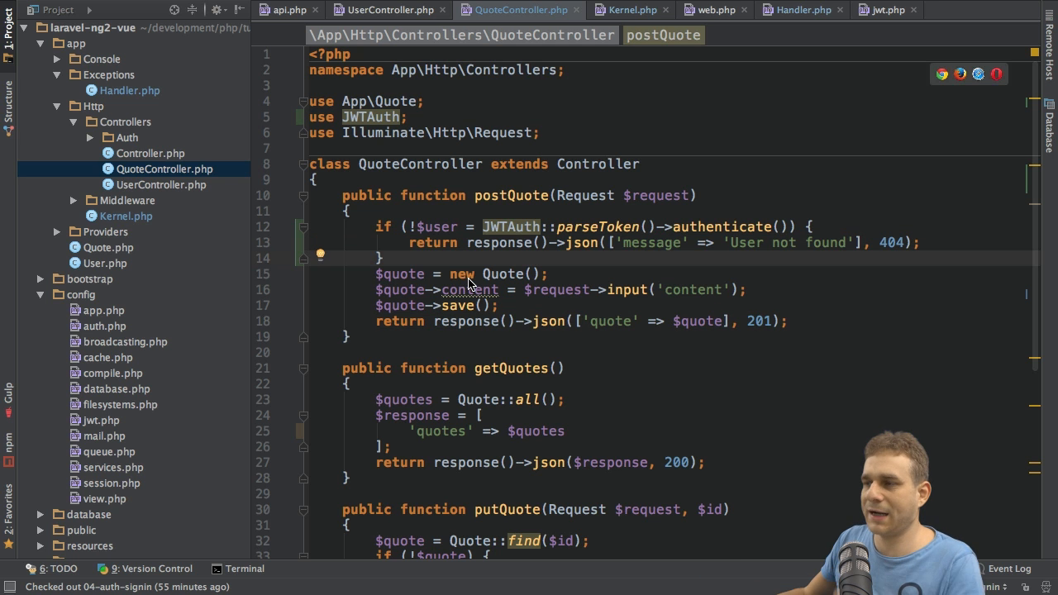
- Scroll through Kernel.php and switch to the routes/api.php file
{"action": "scroll", "scroll_direction": "down", "scroll_amount": 3}
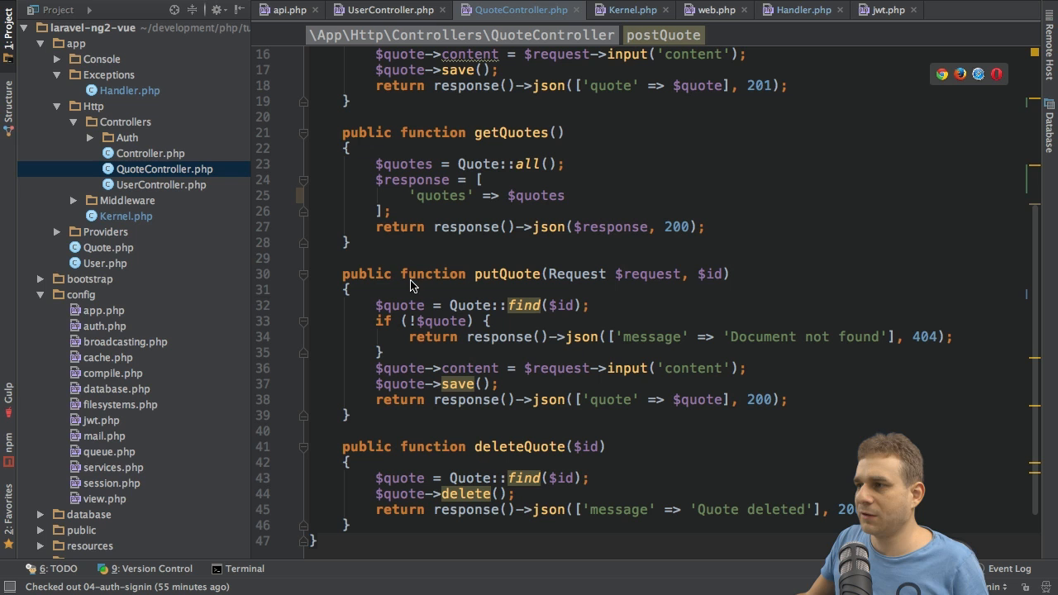
{"action": "scroll", "scroll_direction": "down", "scroll_amount": 3}
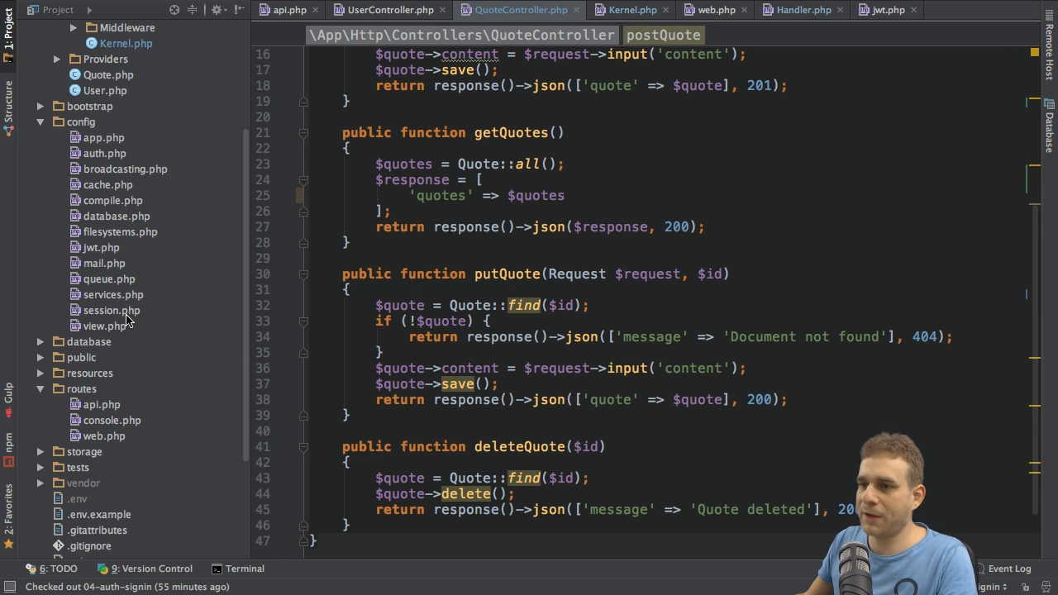
{"action": "left_click", "coordinate": [287, 9]}
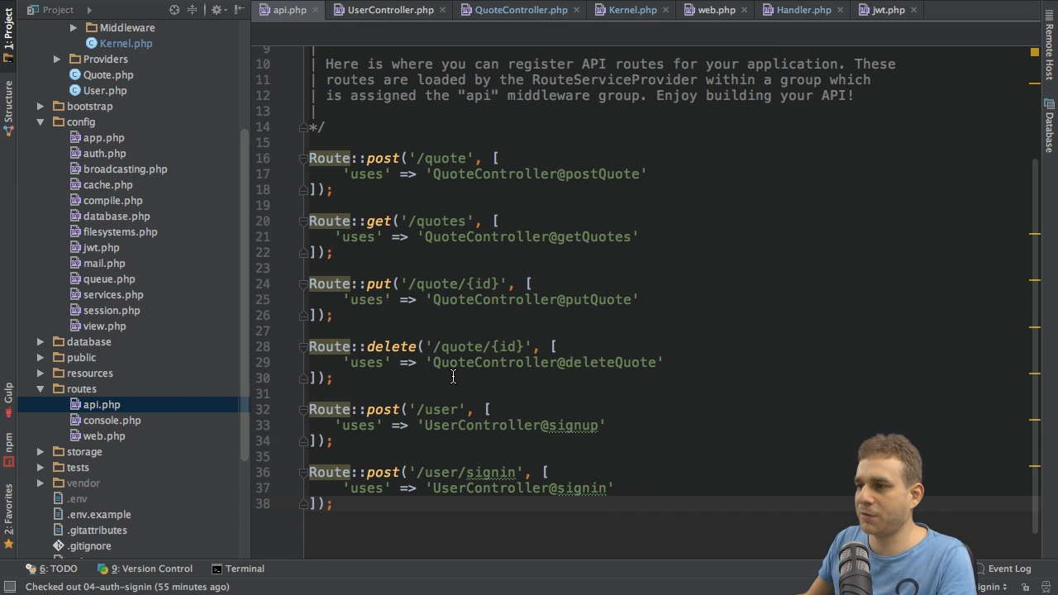
- Add 'middleware' => 'auth.jwt' to the post, put and delete quote route arrays
{"action": "scroll", "scroll_direction": "down", "scroll_amount": 3}
{"action": "type", "text": ","}
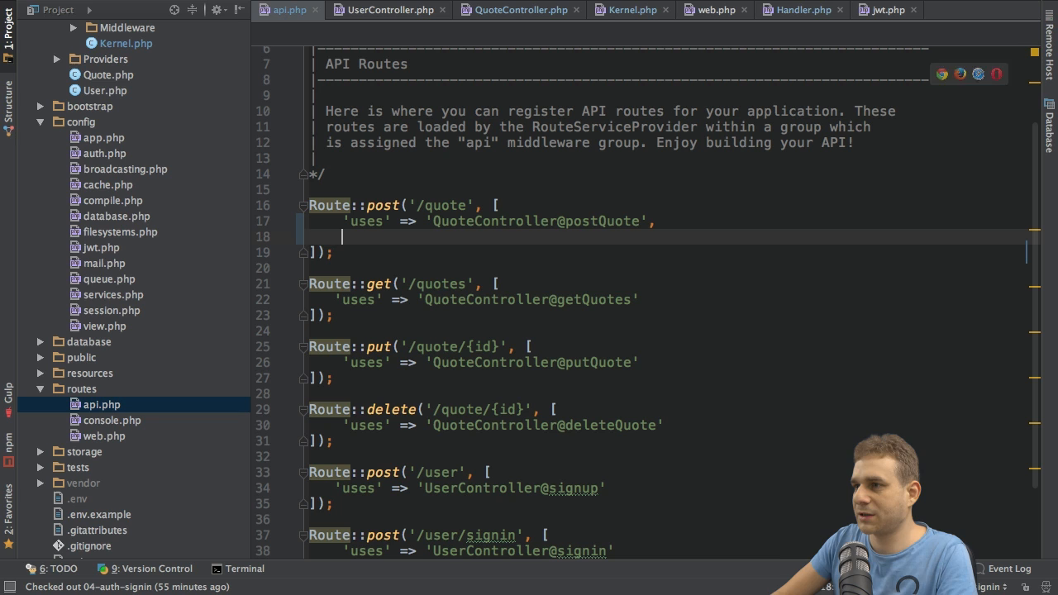
{"action": "type", "text": "'middle'"}
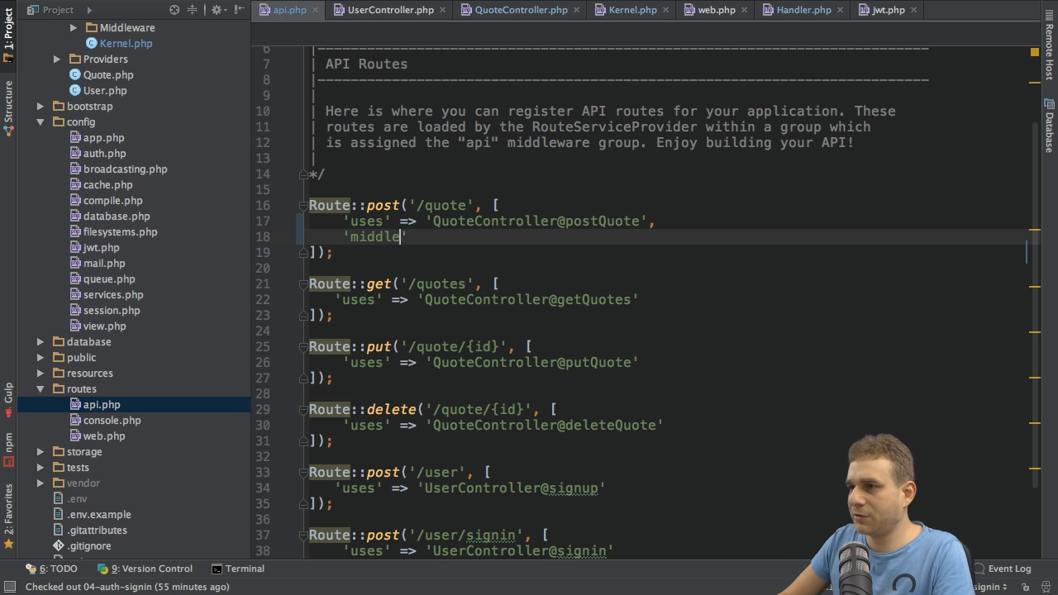
{"action": "type", "text": "ware' => 'a'"}
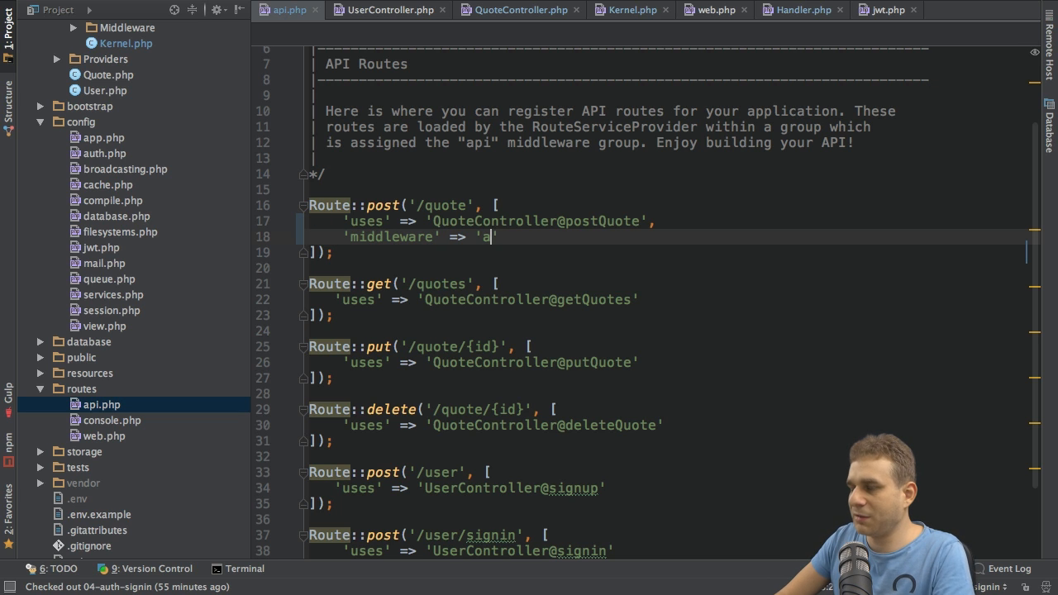
{"action": "type", "text": "uth.jwt'"}
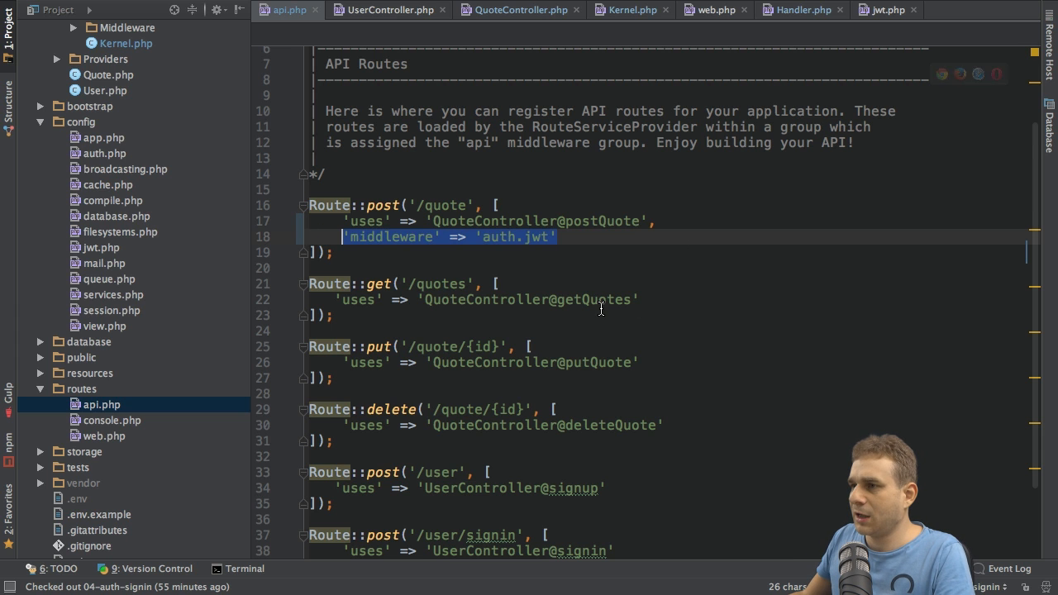
{"action": "type", "text": "'middleware' => 'auth.jwt'"}
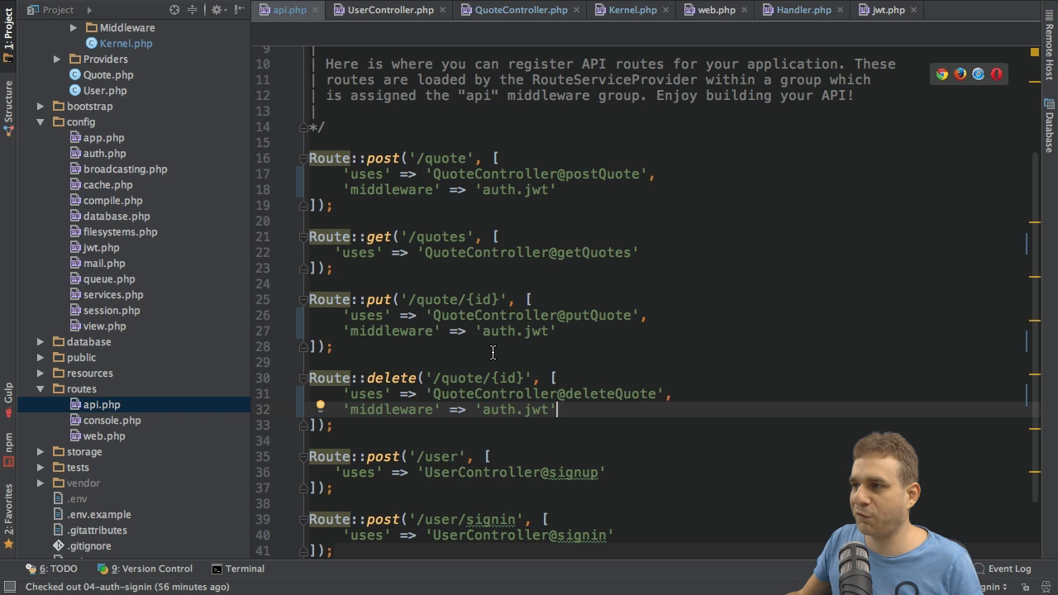
{"action": "mouse_move", "coordinate": [119, 273]}
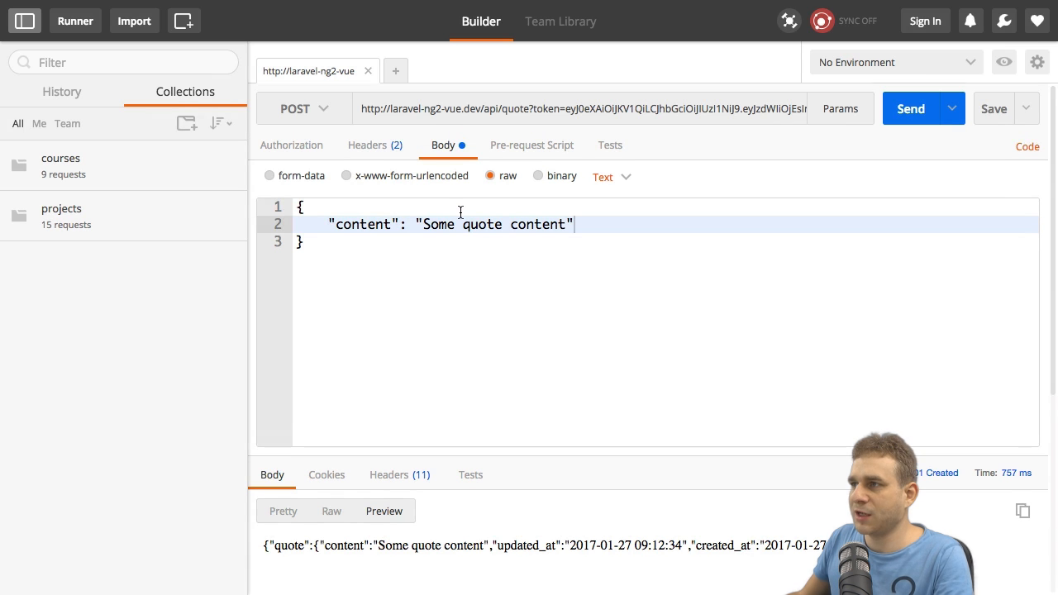
- Replace the POST request body content with 'Another quote' and send it
{"action": "left_click", "coordinate": [304, 240]}
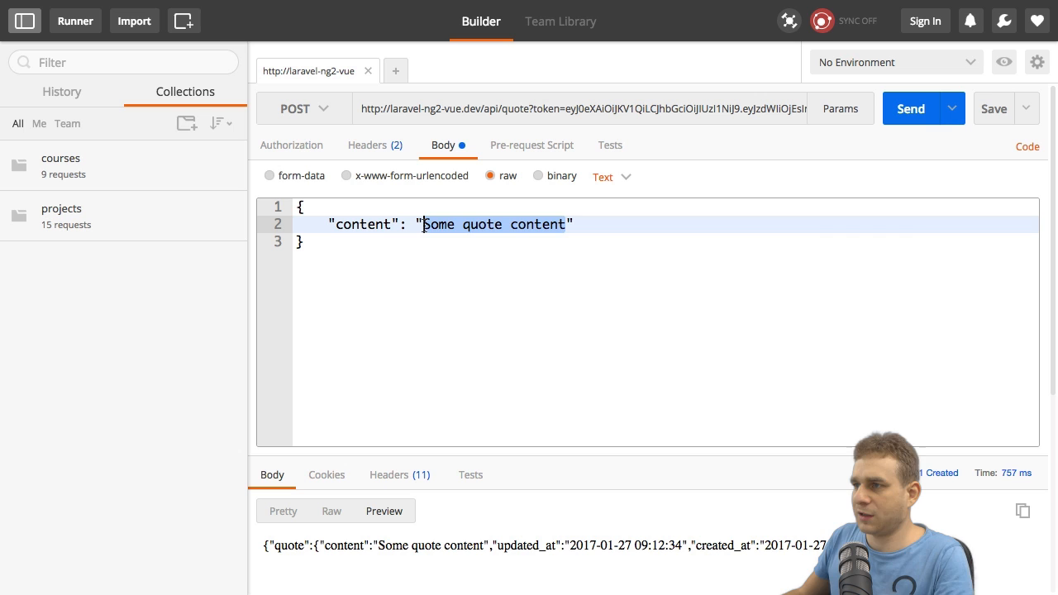
{"action": "type", "text": "Another quote"}
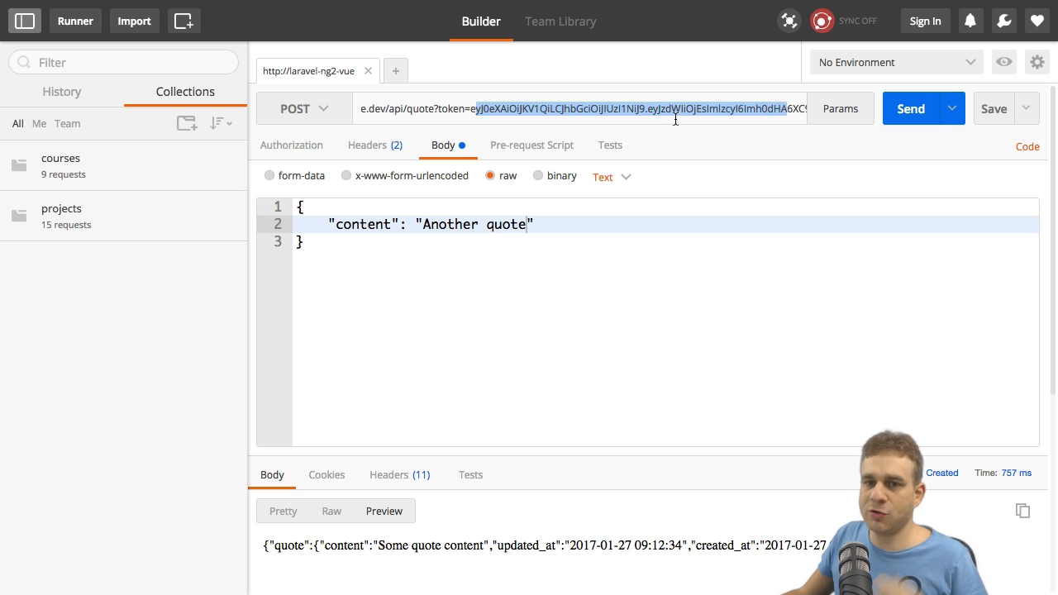
{"action": "left_click", "coordinate": [910, 109]}
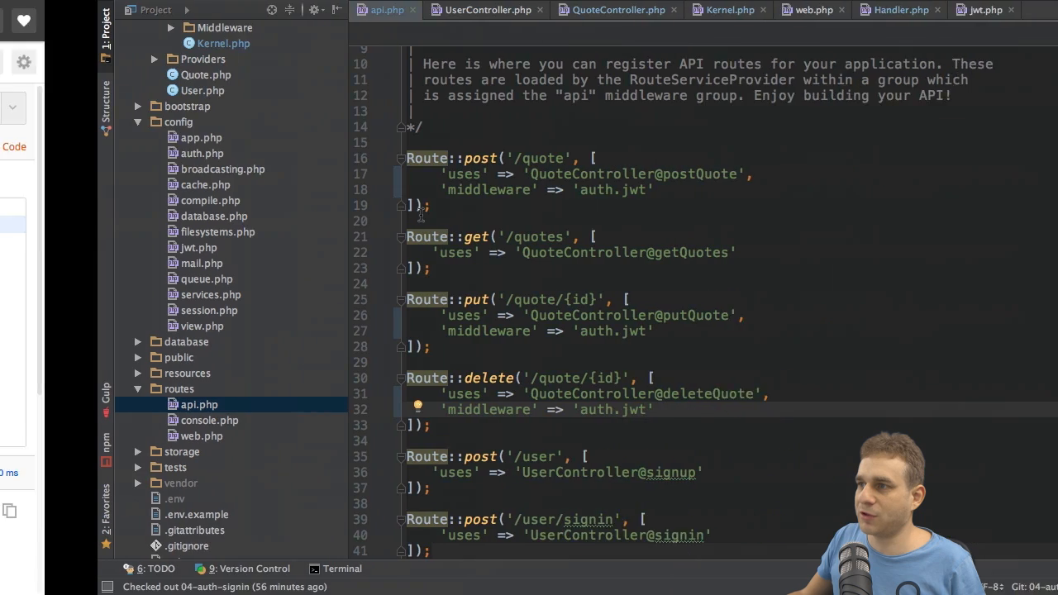
- Switch to QuoteController.php and scroll through getQuotes, putQuote and deleteQuote
{"action": "left_click", "coordinate": [616, 9]}
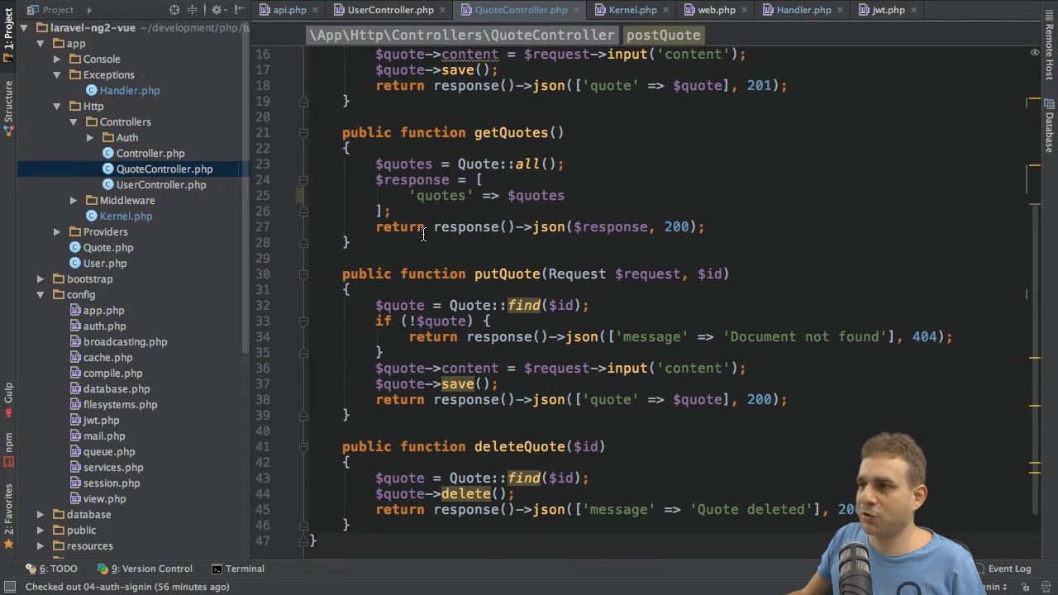
{"action": "scroll", "scroll_direction": "down", "scroll_amount": 3}
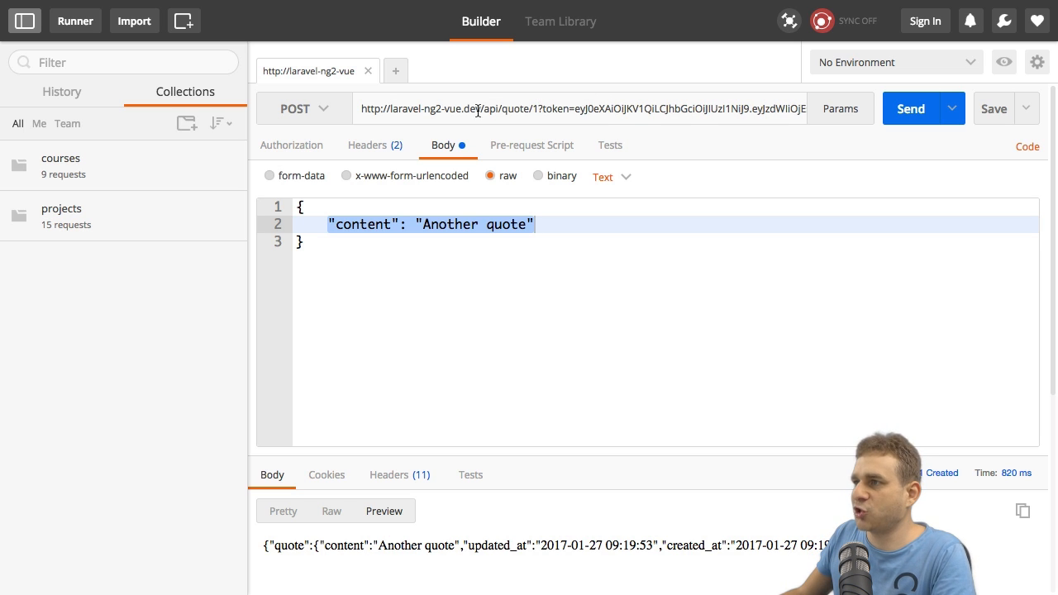
- Switch the method to PUT, set the body content to 'Changed!', and send
{"action": "left_click", "coordinate": [303, 108]}
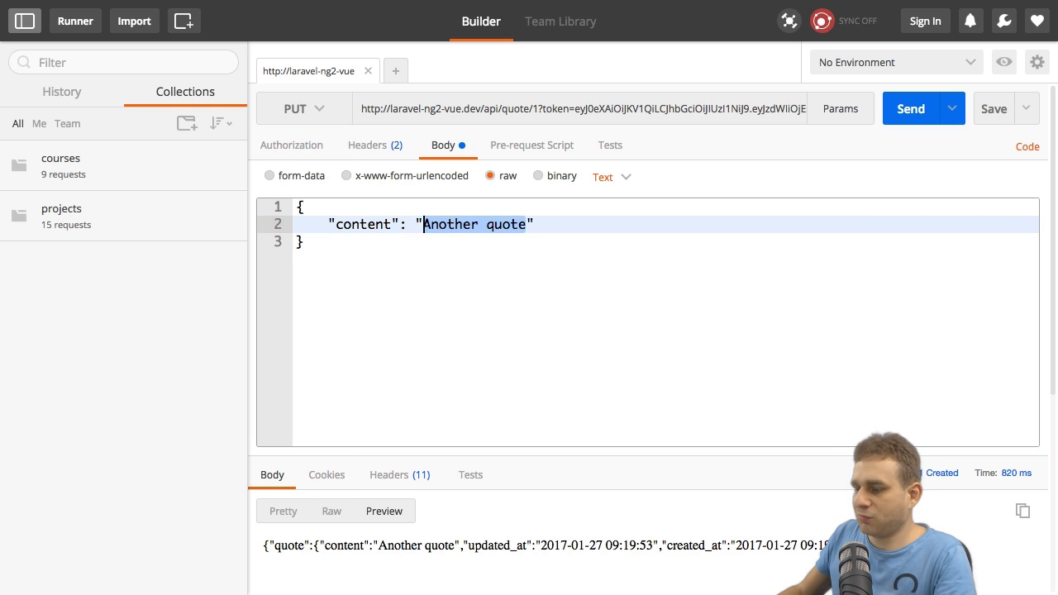
{"action": "type", "text": "Changed!"}
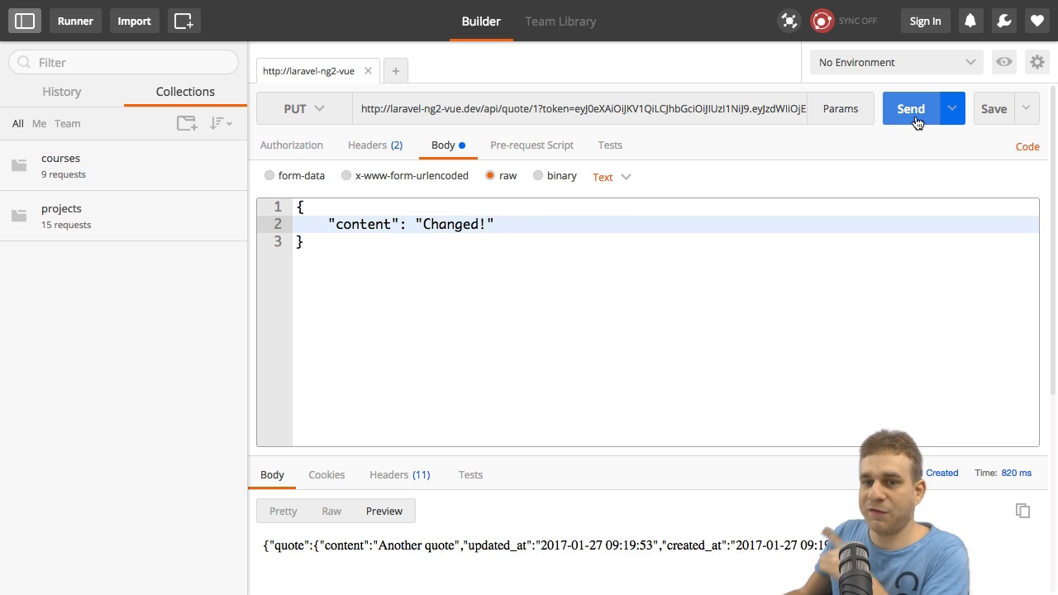
{"action": "left_click", "coordinate": [910, 108]}
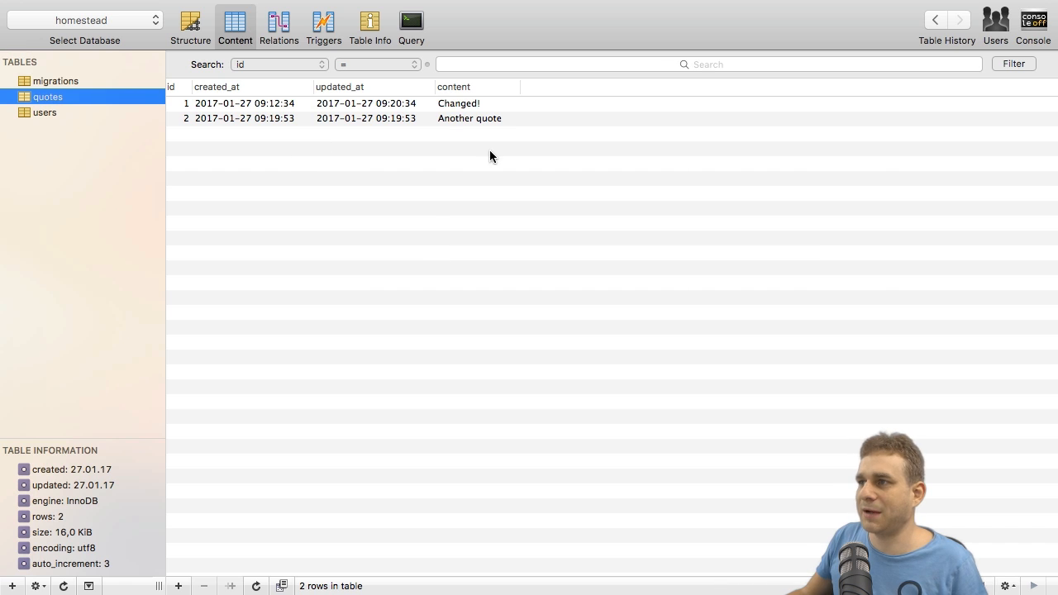
{"action": "mouse_move", "coordinate": [438, 215]}
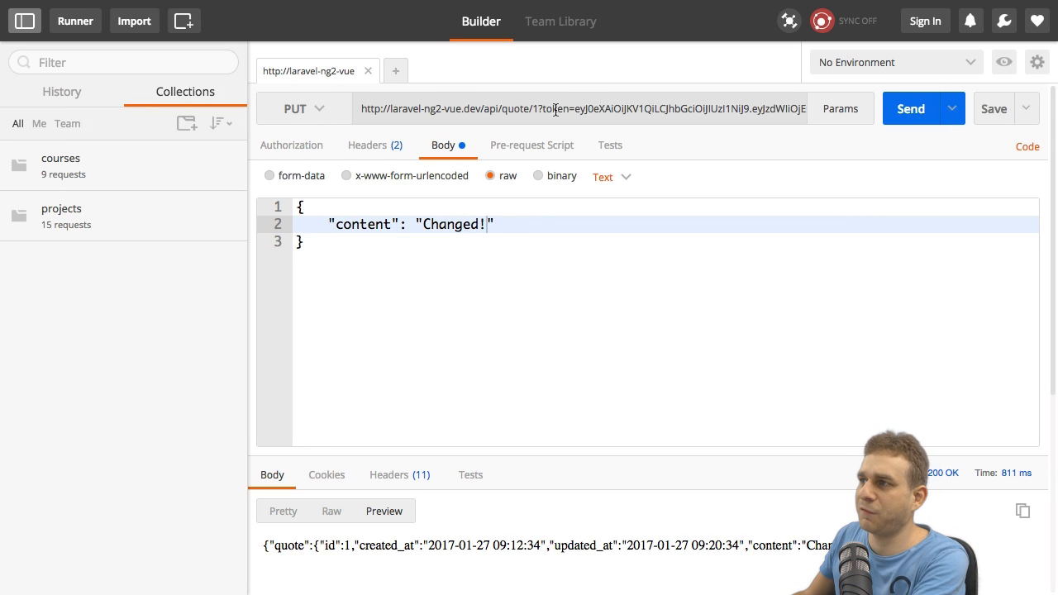
- Select the quote/1 request URL to remove its token parameter
{"action": "triple_click", "coordinate": [582, 108]}
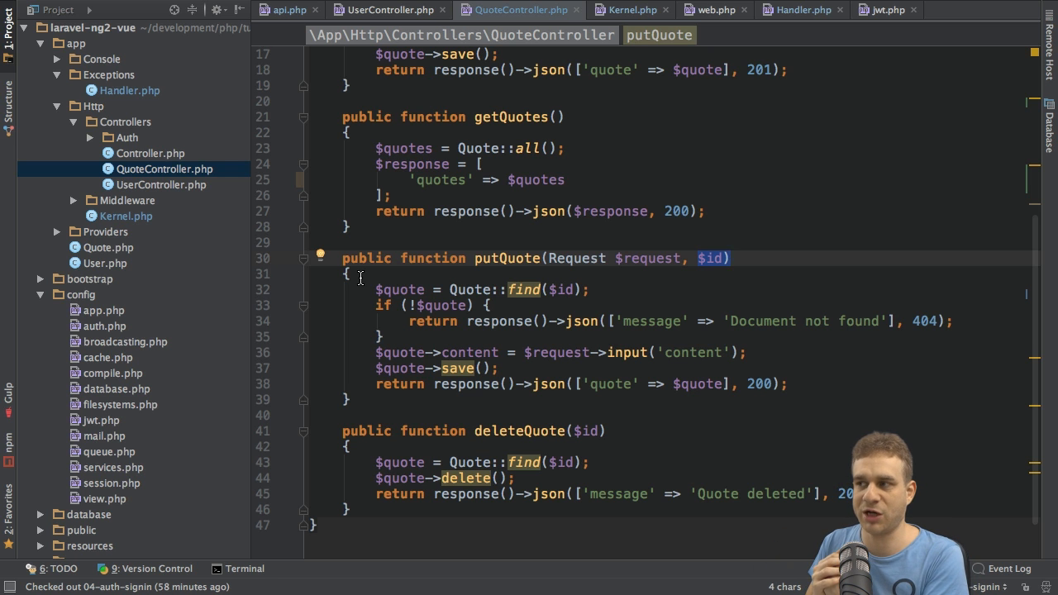
{"action": "mouse_move", "coordinate": [426, 190]}
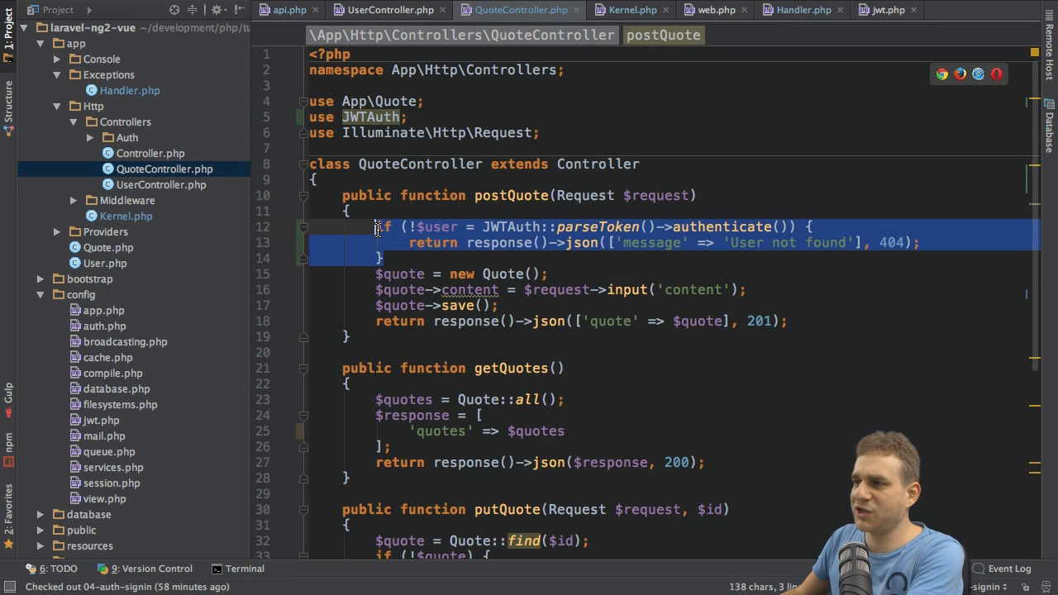
{"action": "mouse_move", "coordinate": [470, 289]}
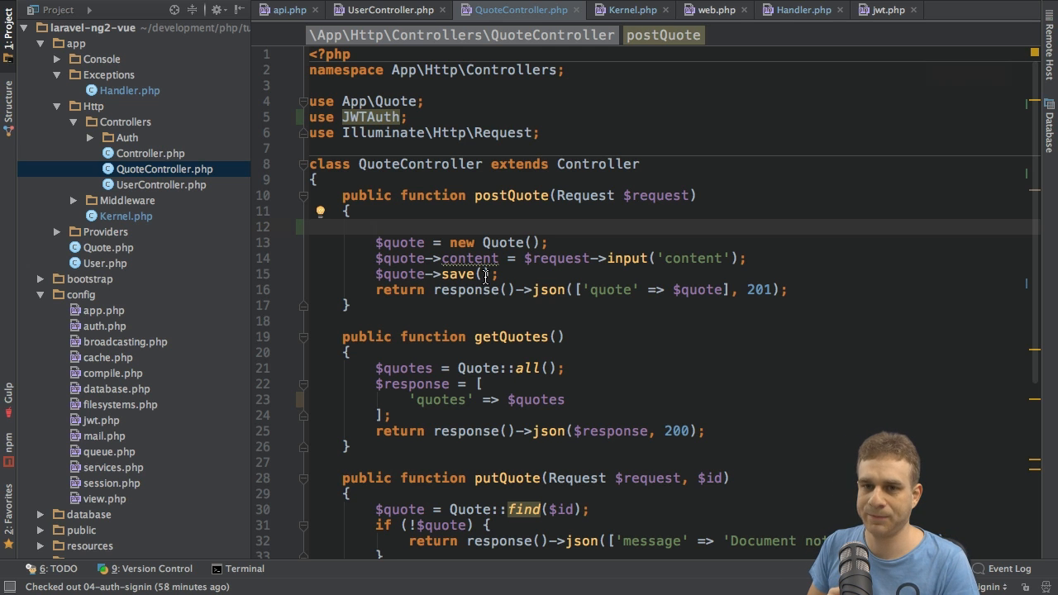
- Write $user = JWTAuth::parseToken()->toUser(); at the start of postQuote
{"action": "type", "text": "$user"}
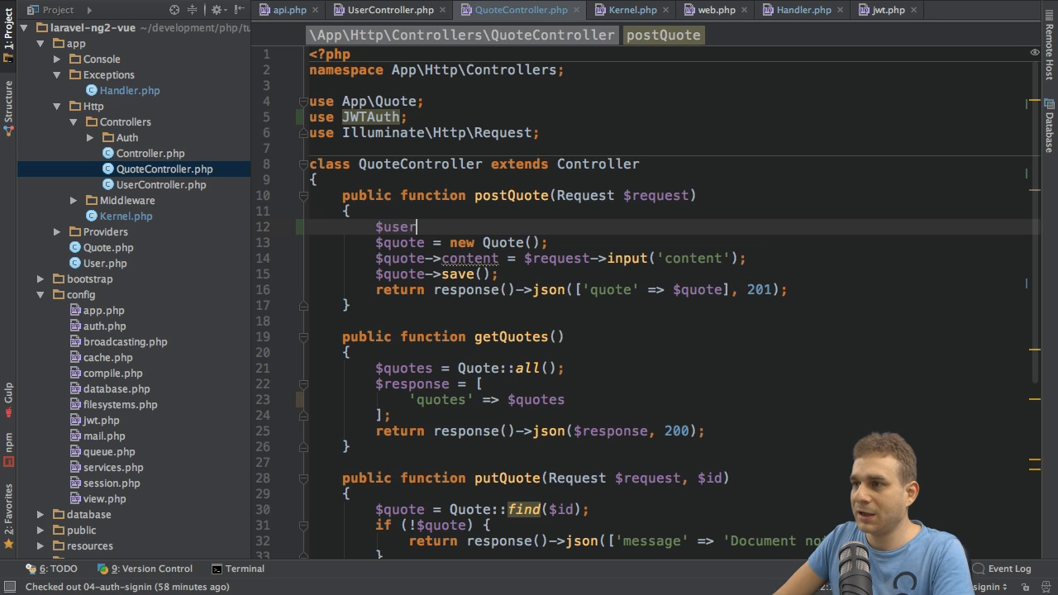
{"action": "type", "text": "= JWTAuth\\"}
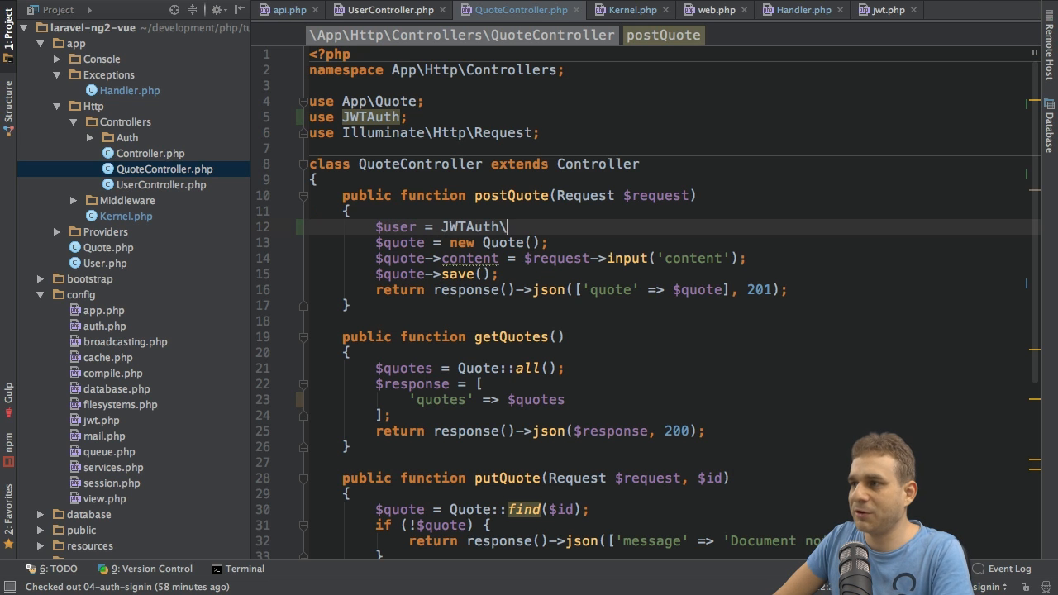
{"action": "type", "text": "::parseToken("}
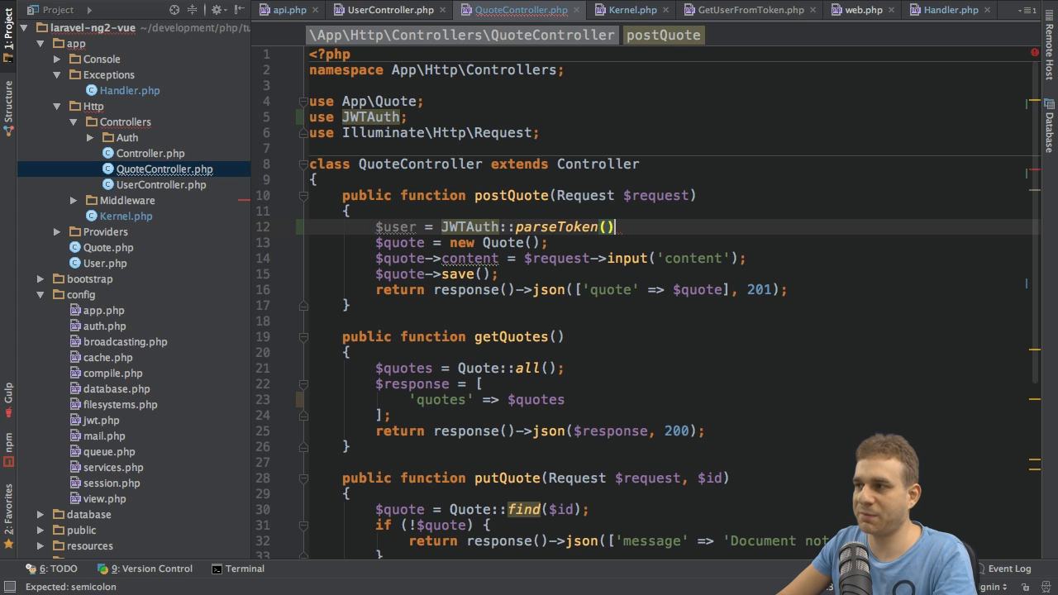
{"action": "type", "text": "->authenticat"}
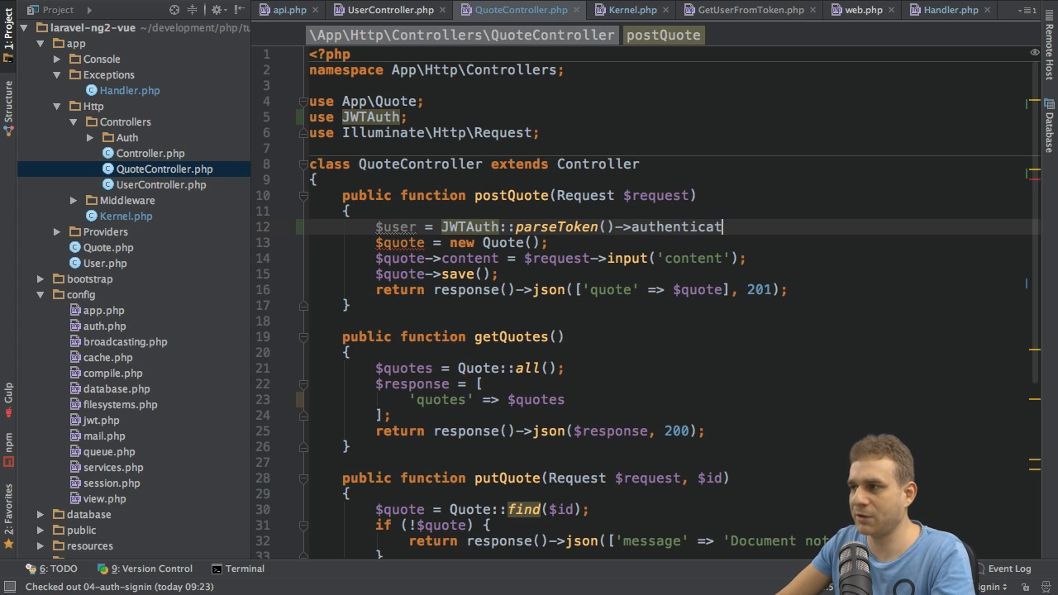
{"action": "key", "text": "Backspace"}
{"action": "type", "text": "o"}
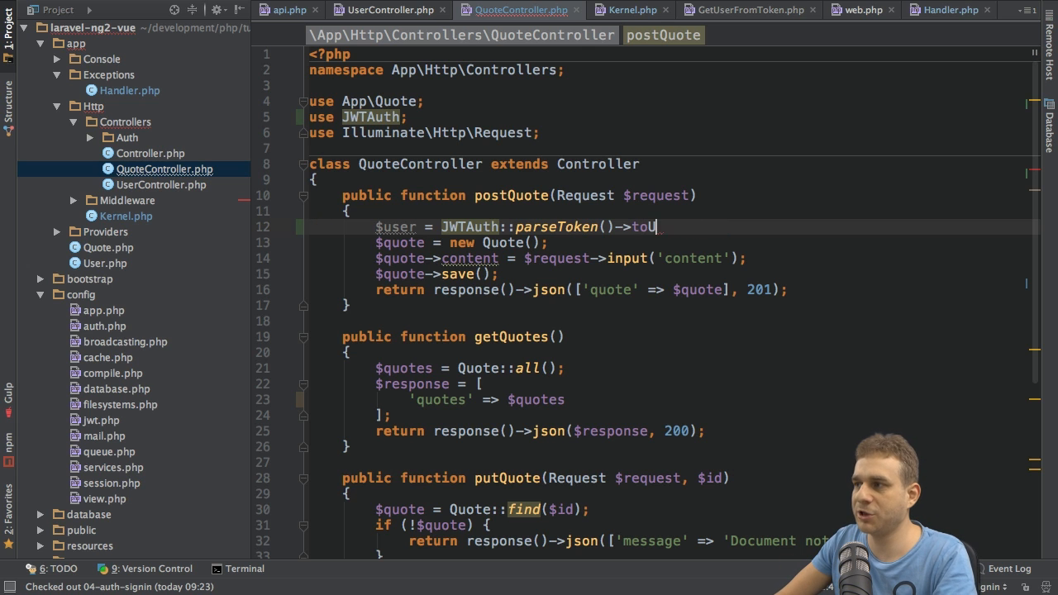
{"action": "type", "text": "User();"}
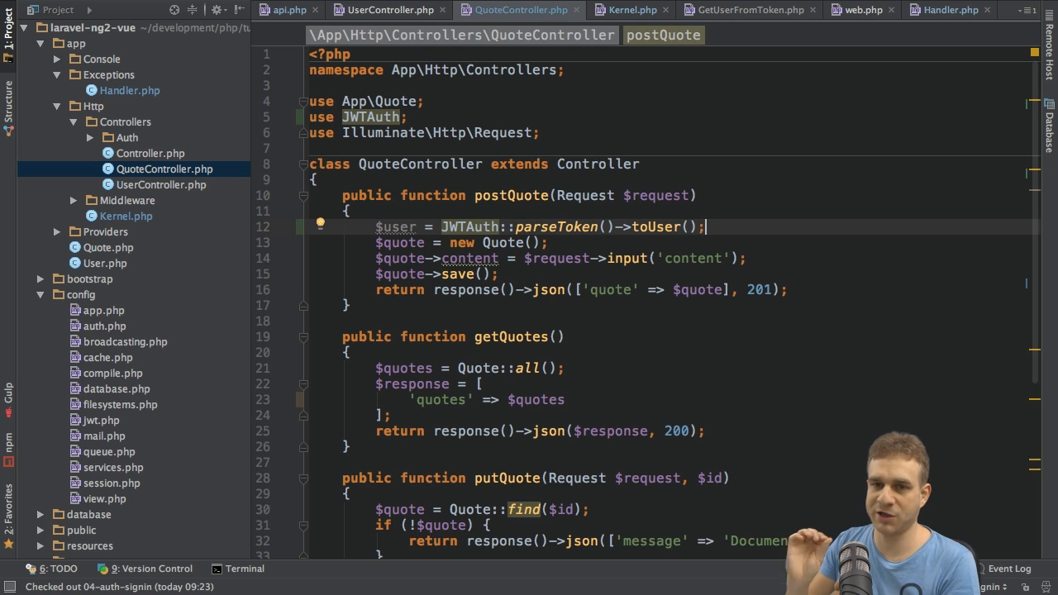
{"action": "mouse_move", "coordinate": [568, 295]}
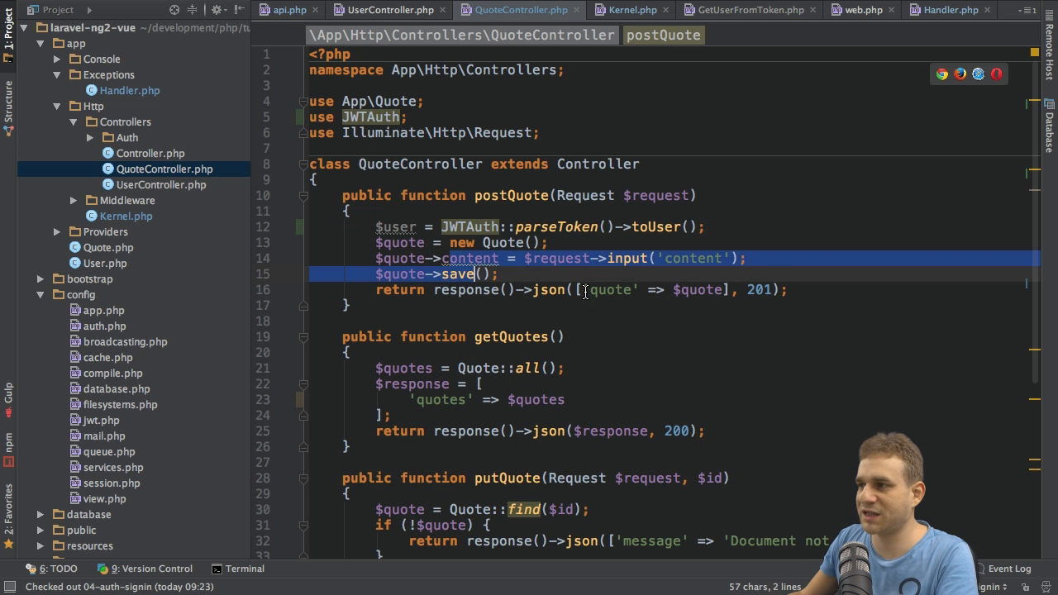
{"action": "type", "text": ", 'u'"}
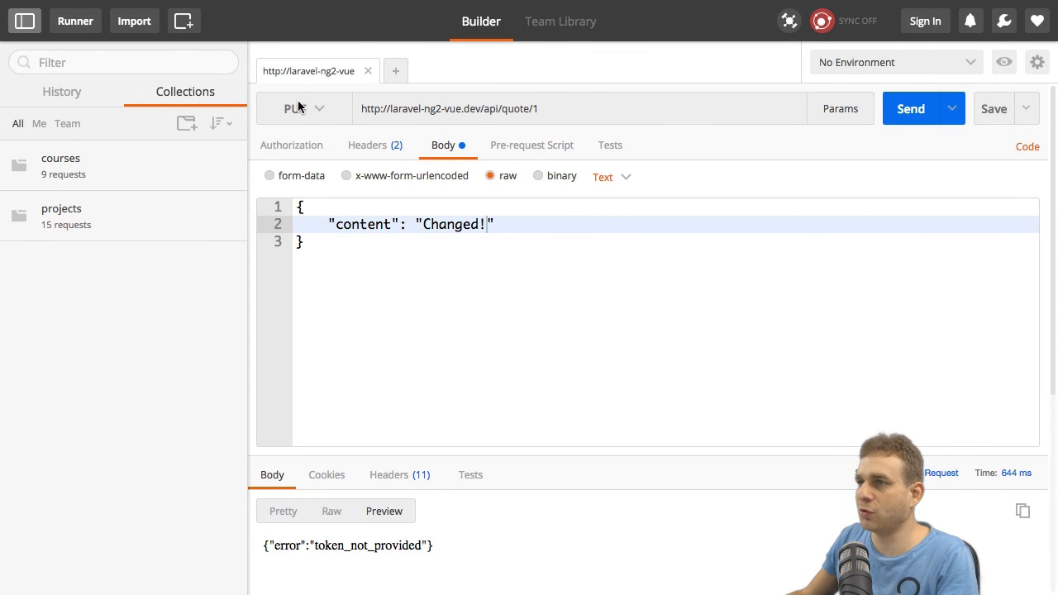
- Switch the request to POST, set body content to 'A new Quote!', and send
{"action": "left_click", "coordinate": [303, 108]}
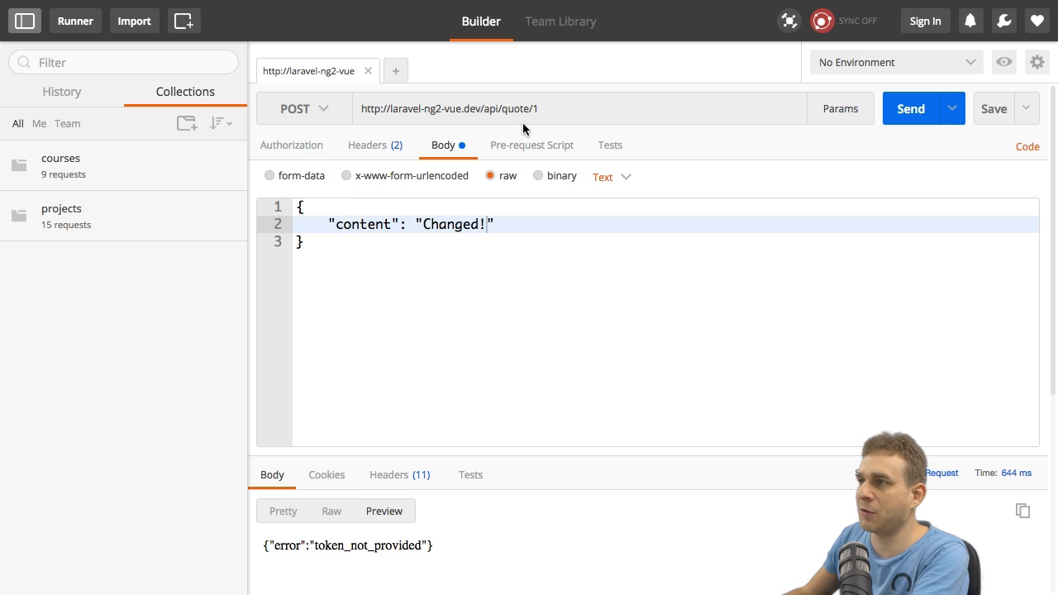
{"action": "left_click", "coordinate": [533, 108]}
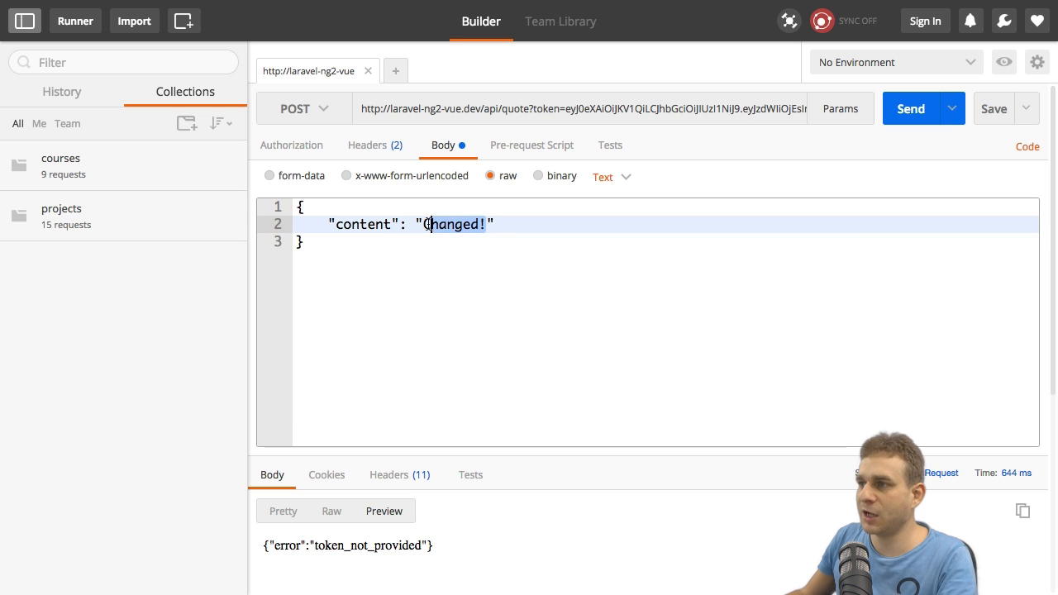
{"action": "type", "text": "A new Quo"}
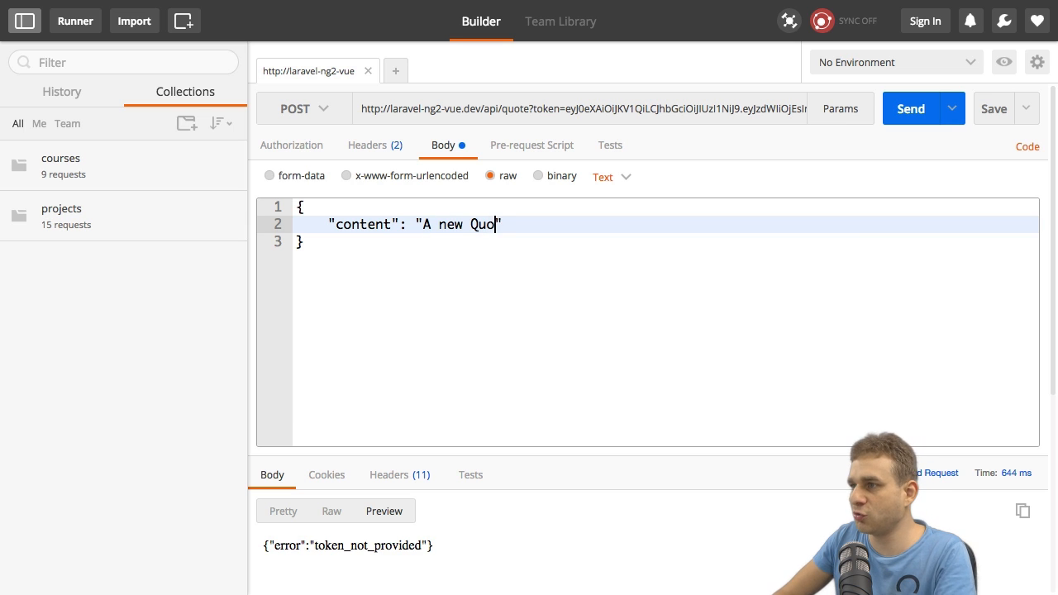
{"action": "left_click", "coordinate": [910, 108]}
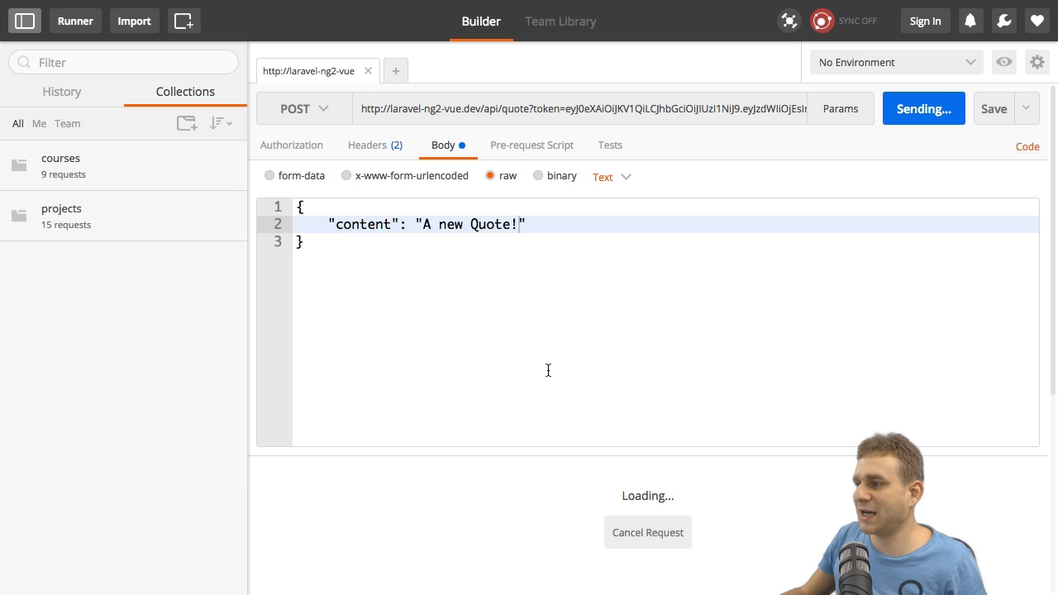